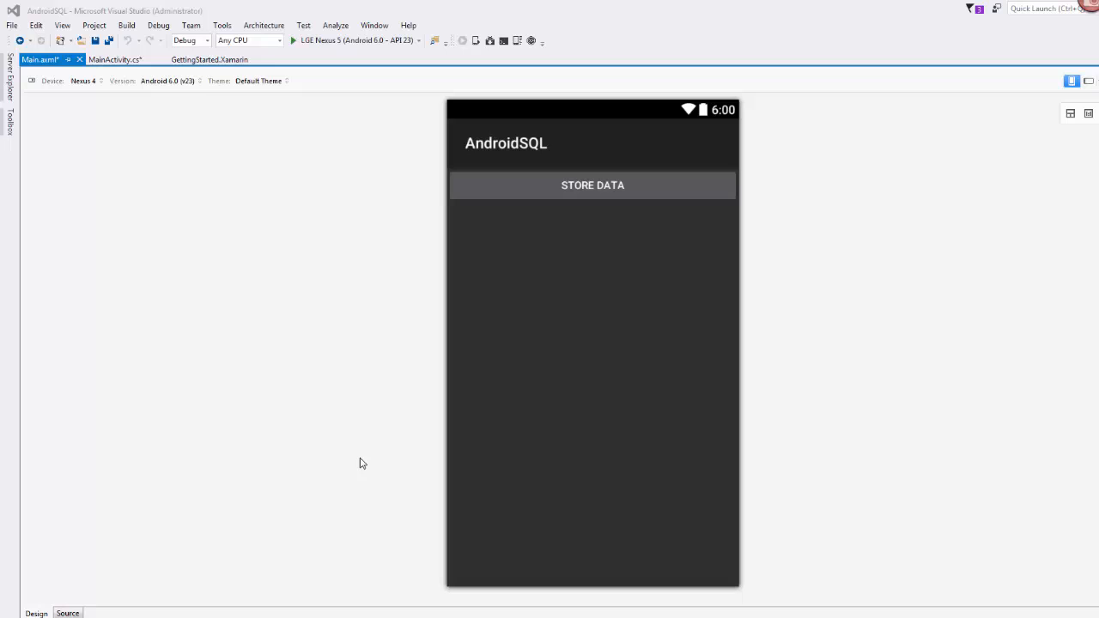
mouse_move(288, 486)
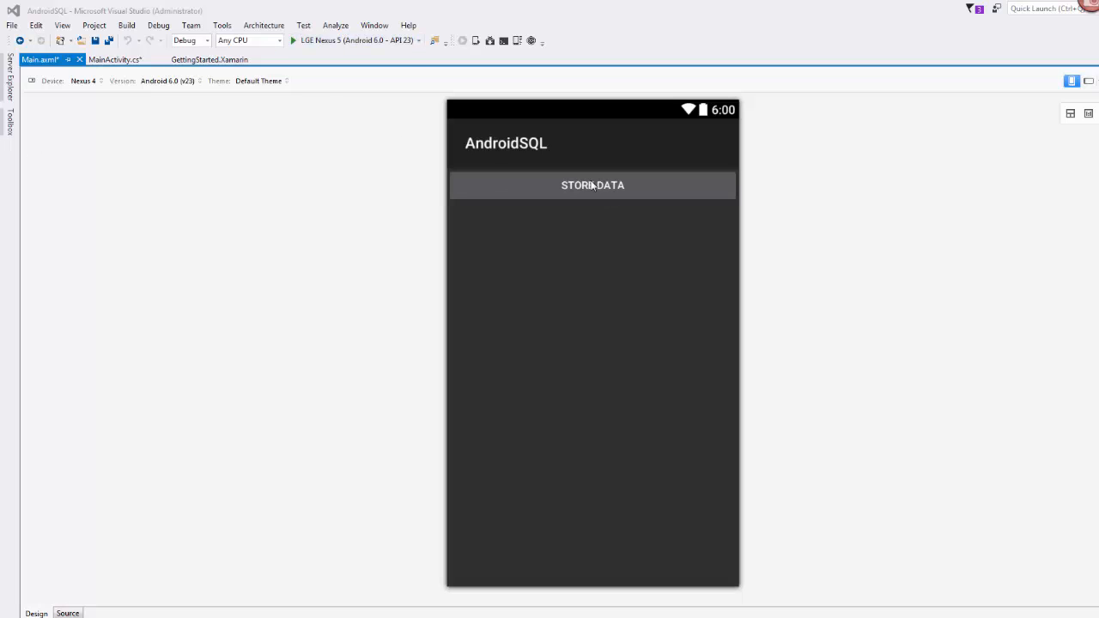
Select the STORE DATA button, then run Install-Package sqlite-net-pcl in the Package Manager Console
left_click(593, 185)
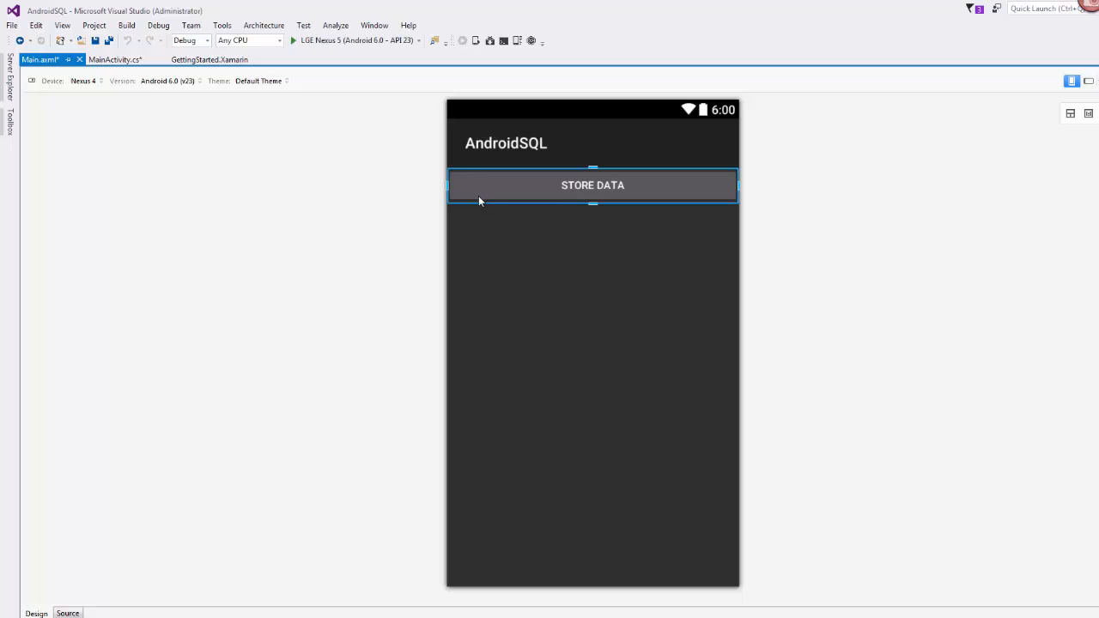
mouse_move(587, 230)
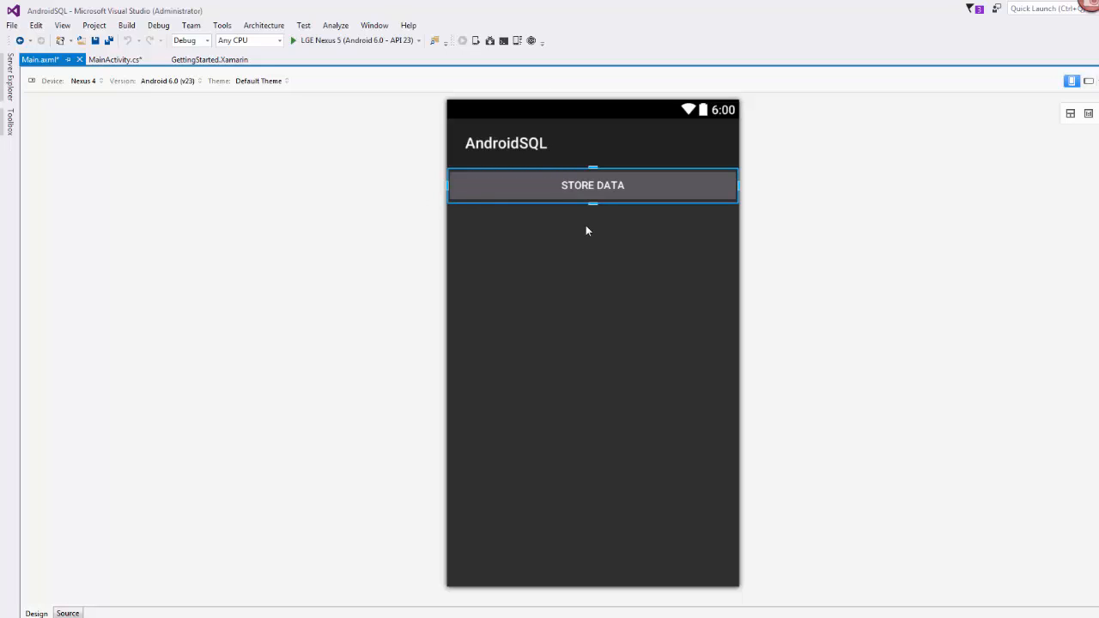
mouse_move(592, 201)
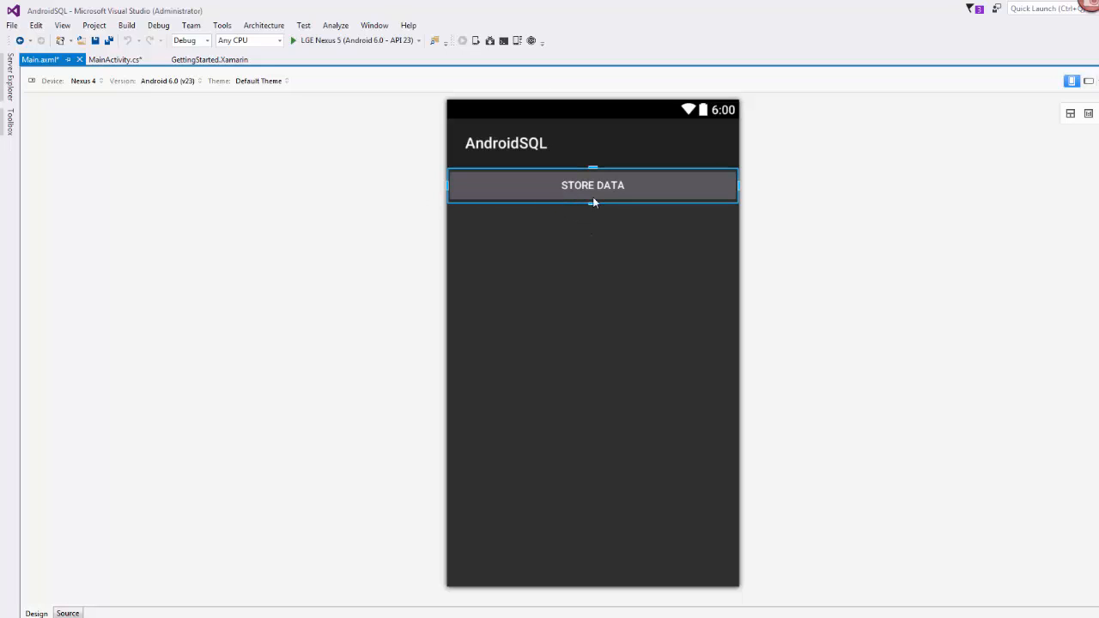
left_click(112, 60)
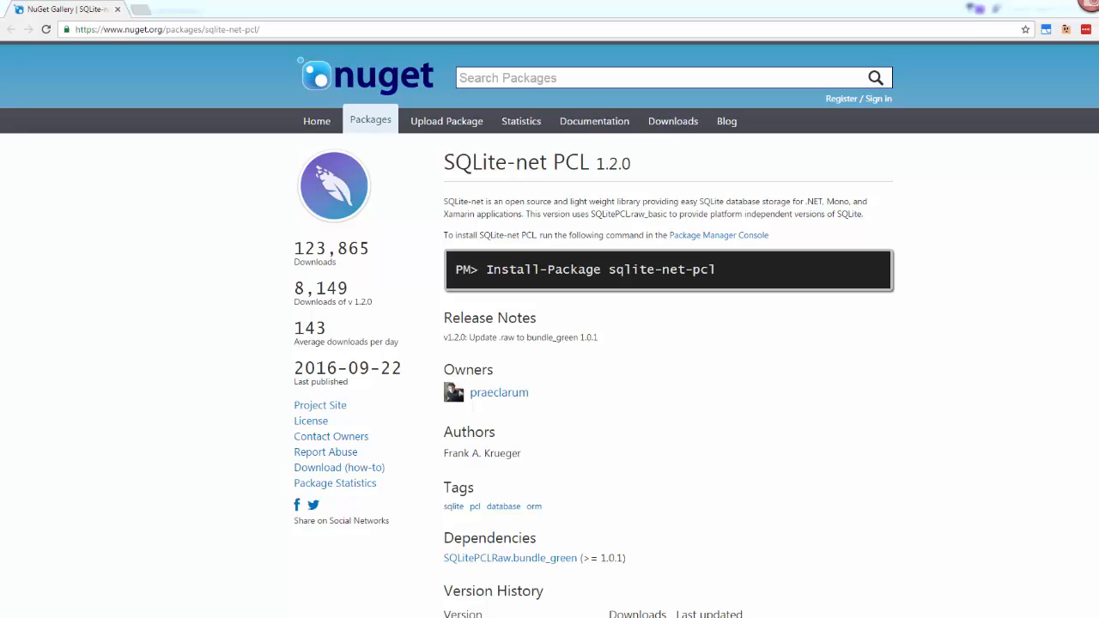
mouse_move(578, 543)
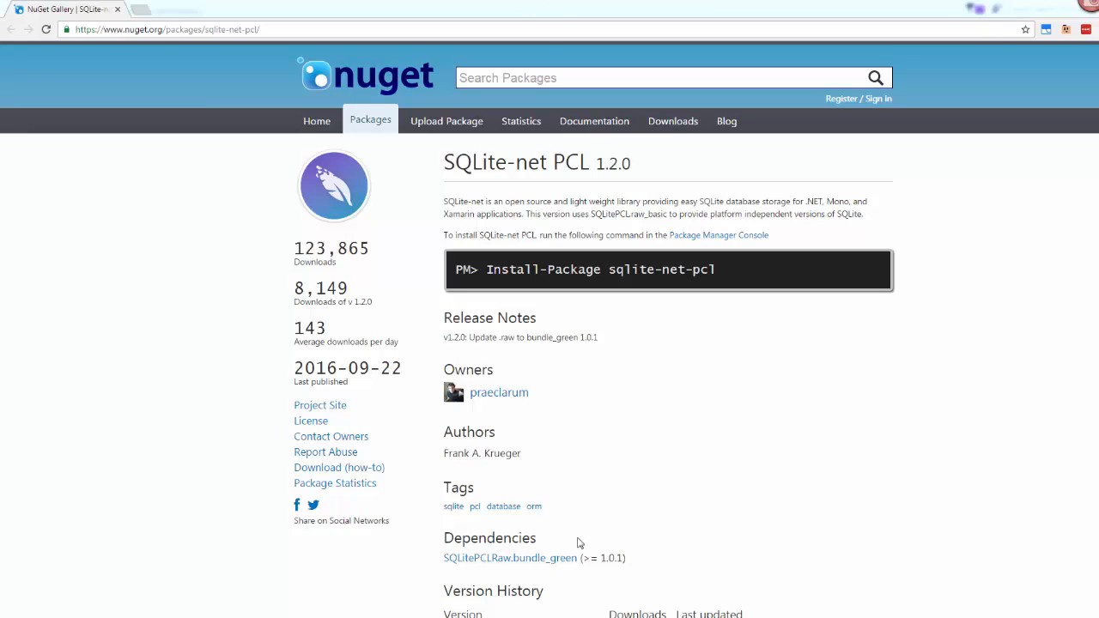
mouse_move(569, 542)
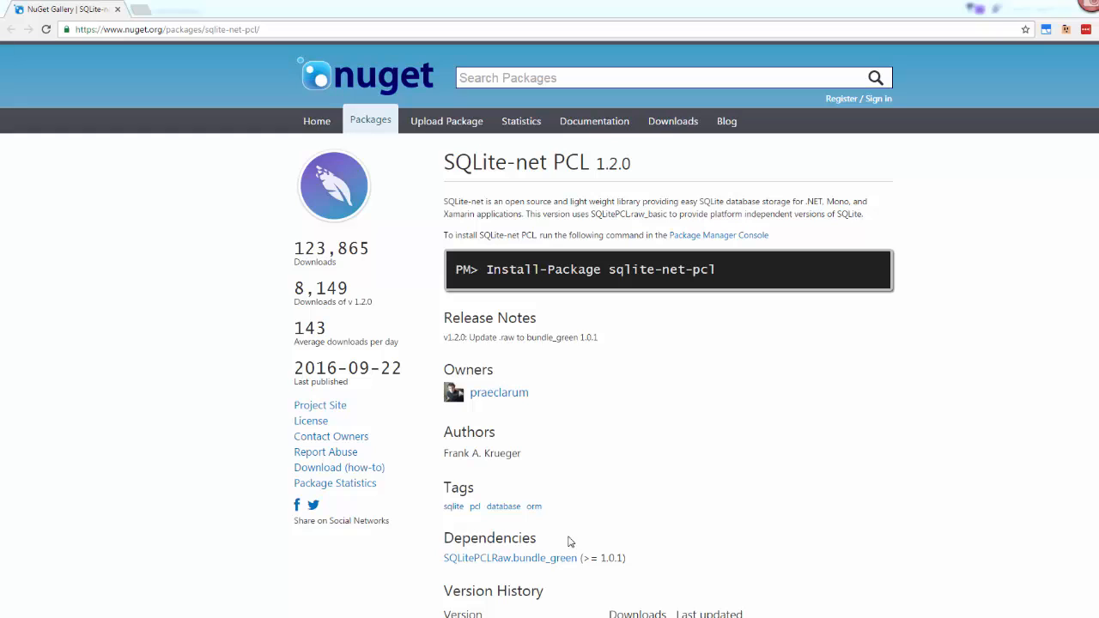
mouse_move(444, 240)
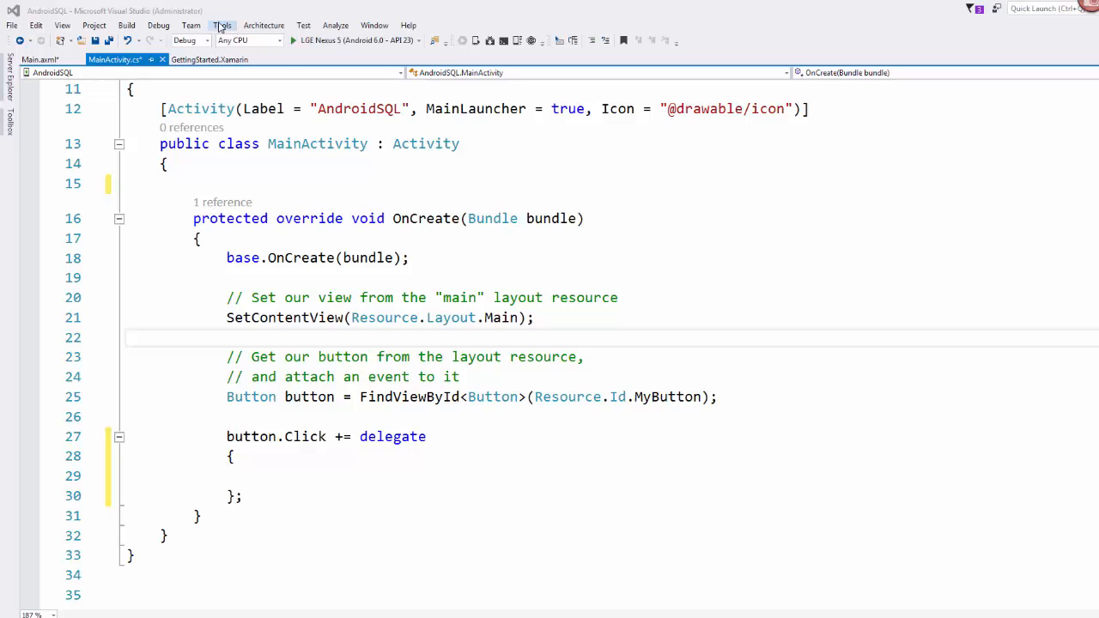
left_click(222, 25)
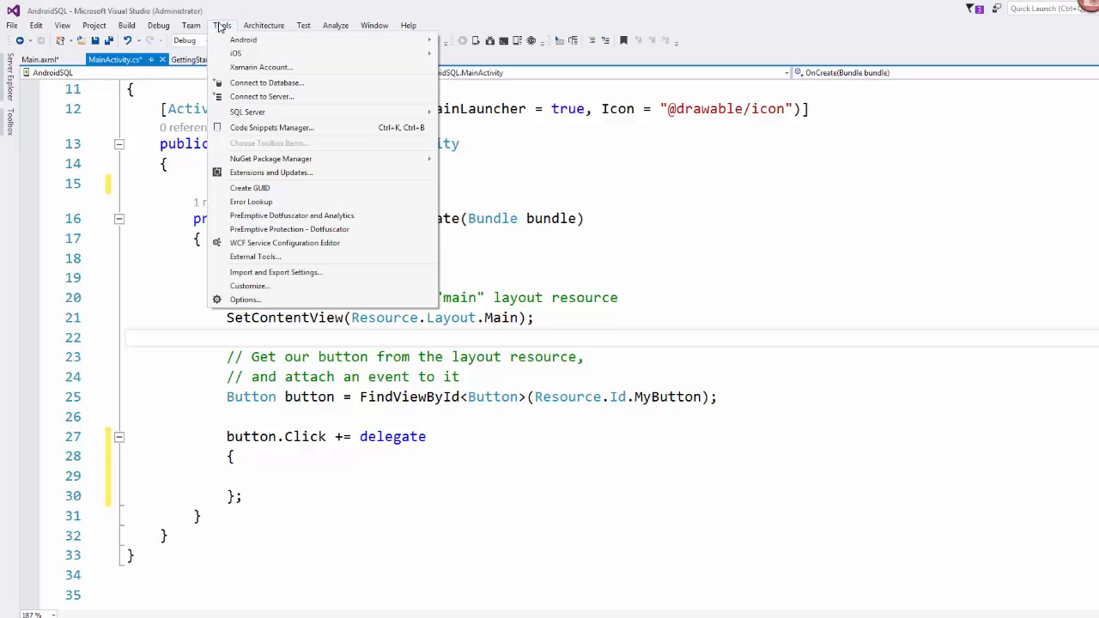
mouse_move(271, 159)
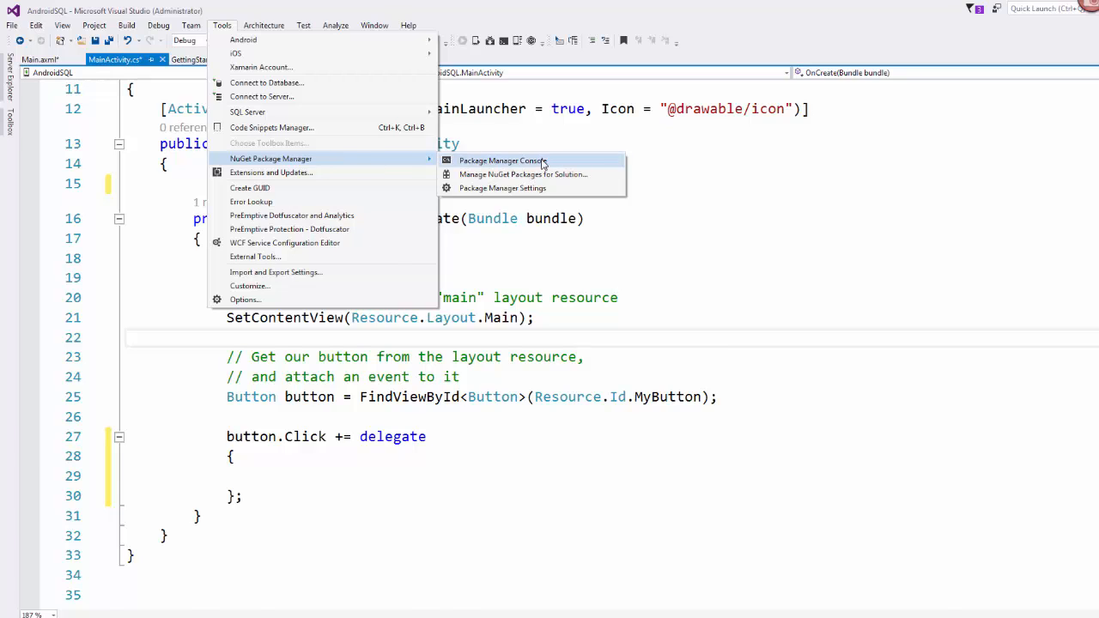
left_click(503, 160)
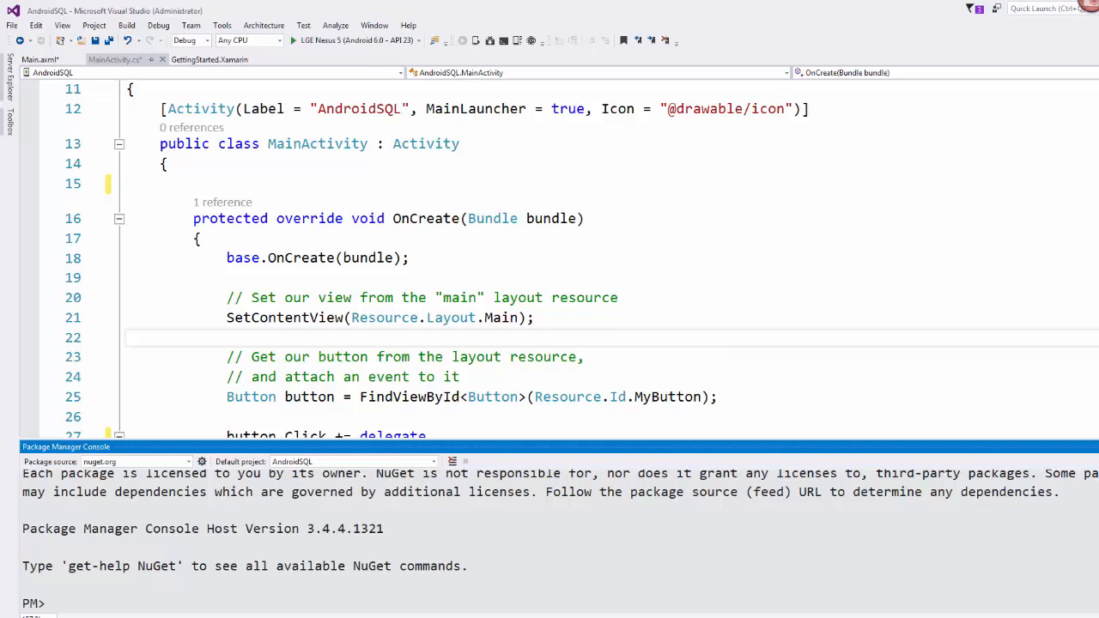
type("Install-Package")
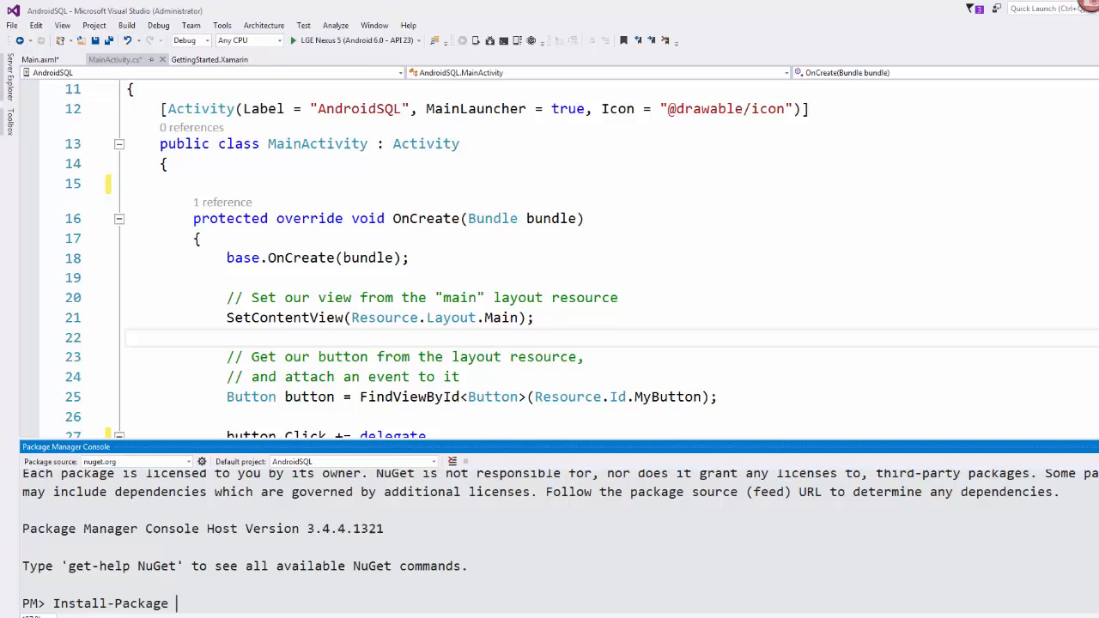
type("sqlite")
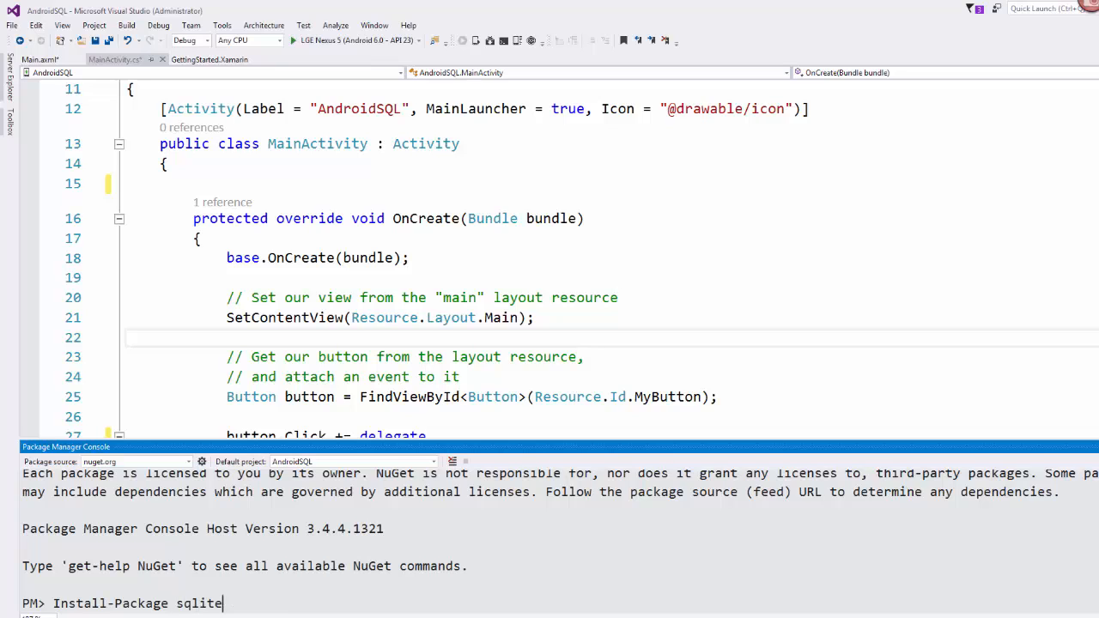
type("-net-pcl")
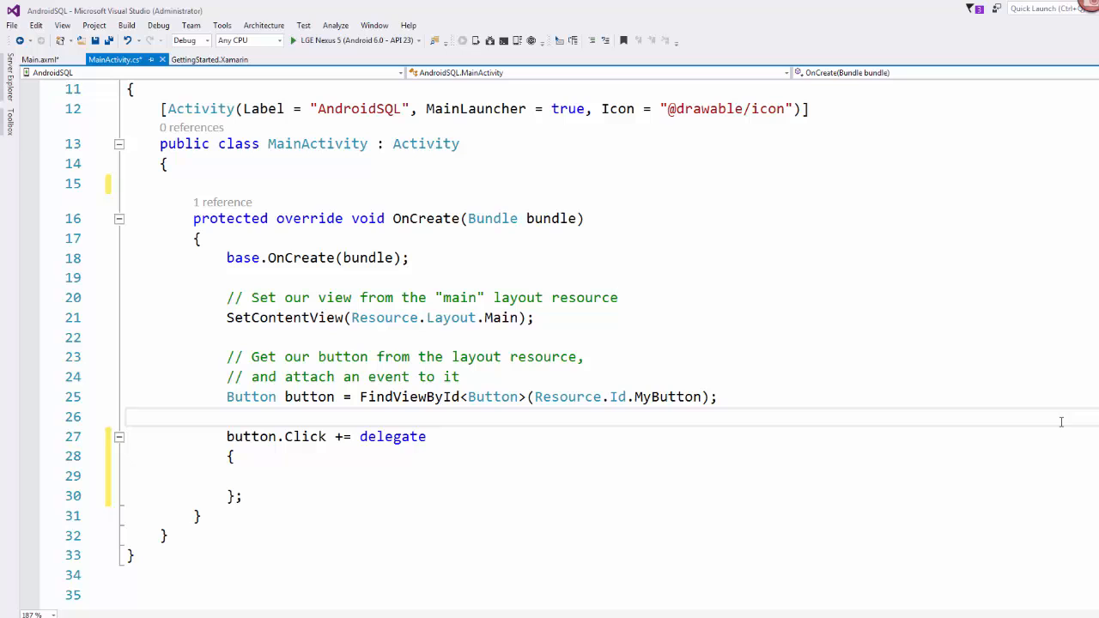
Add a 'using SQLite;' directive on a new line after 'using System.IO'
scroll("up", 3)
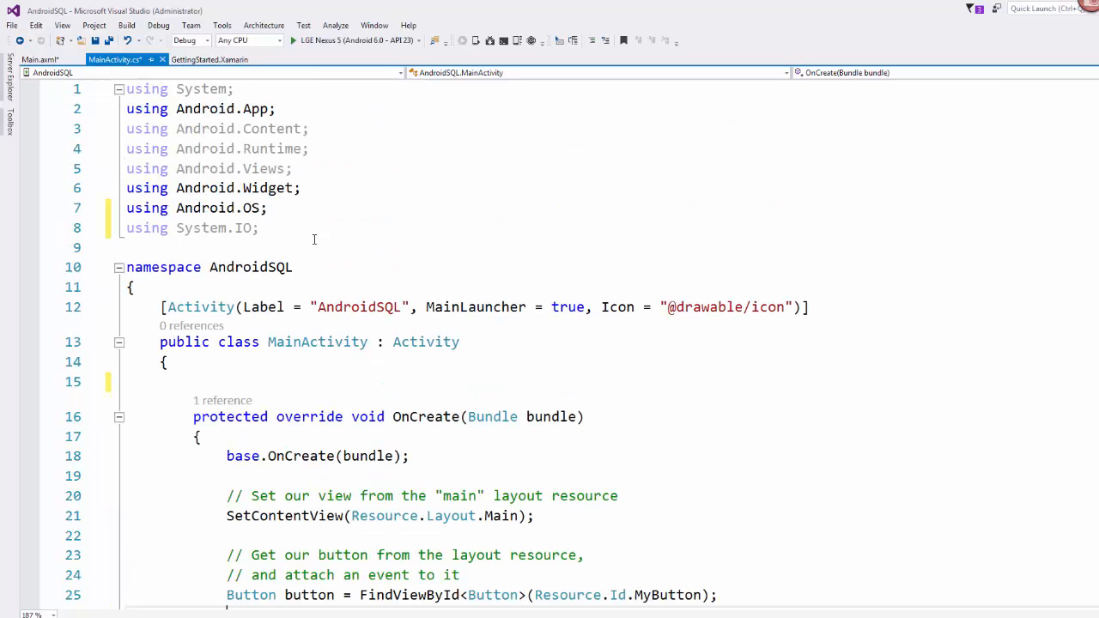
double_click(192, 227)
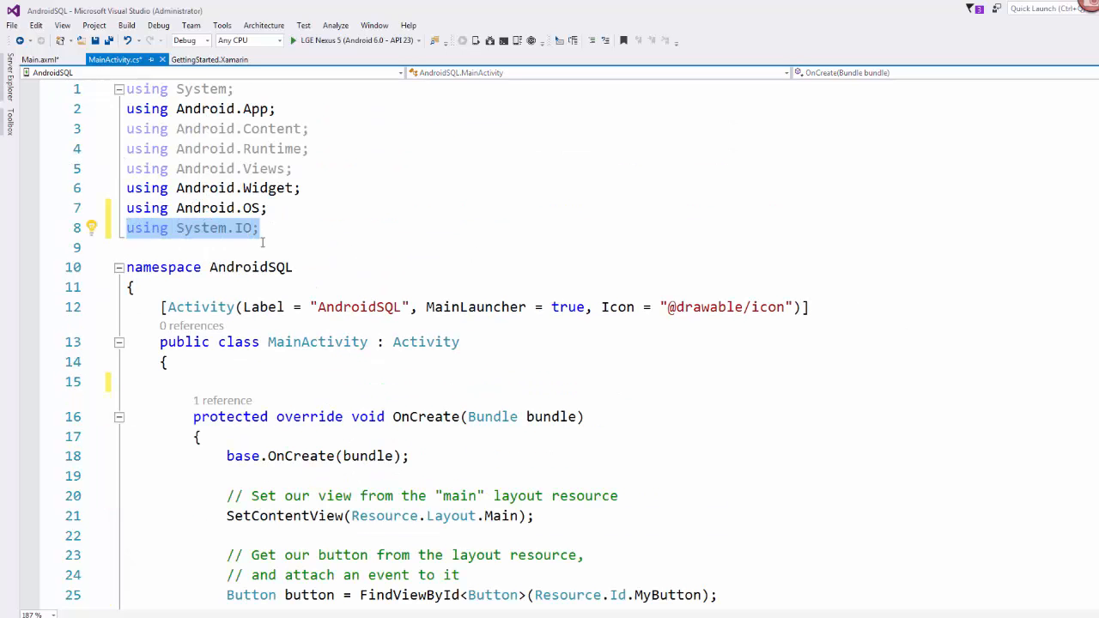
key("enter")
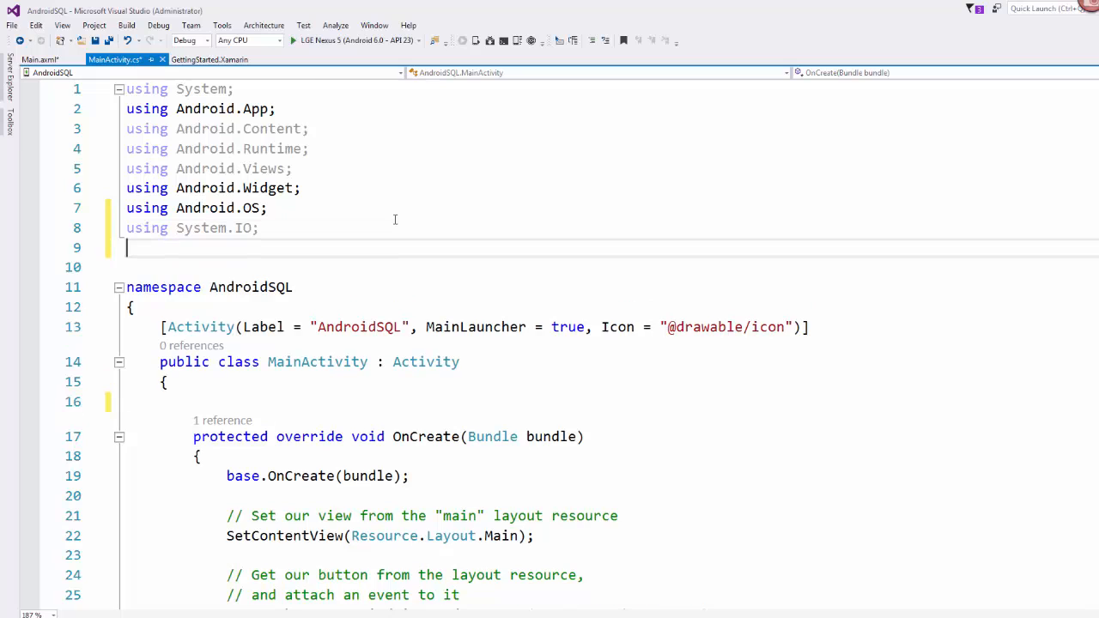
type("using")
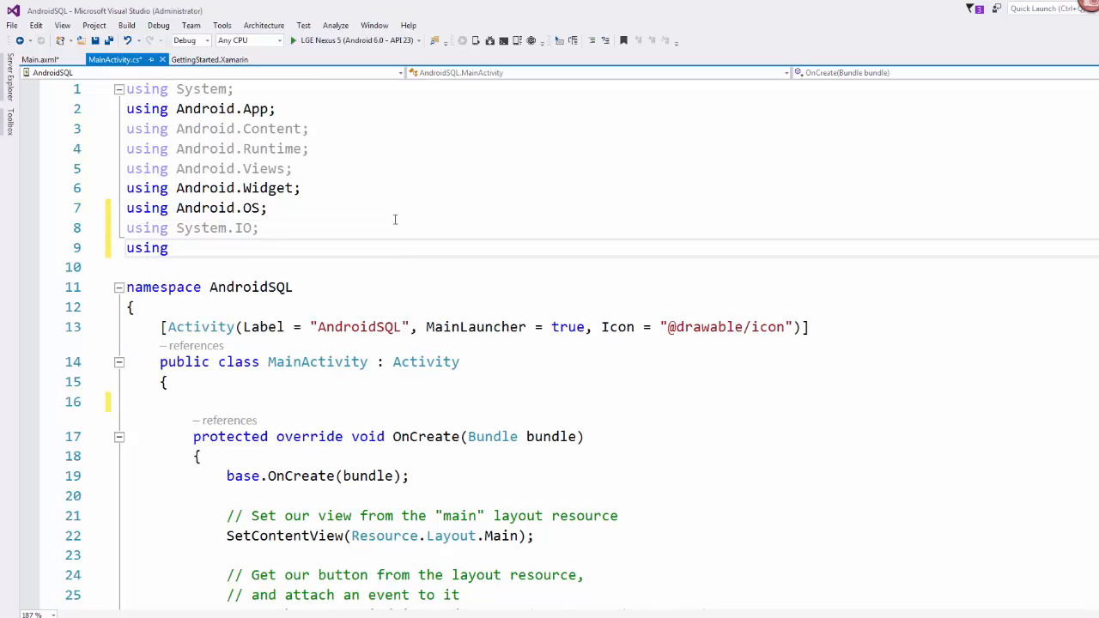
type("SQLite;")
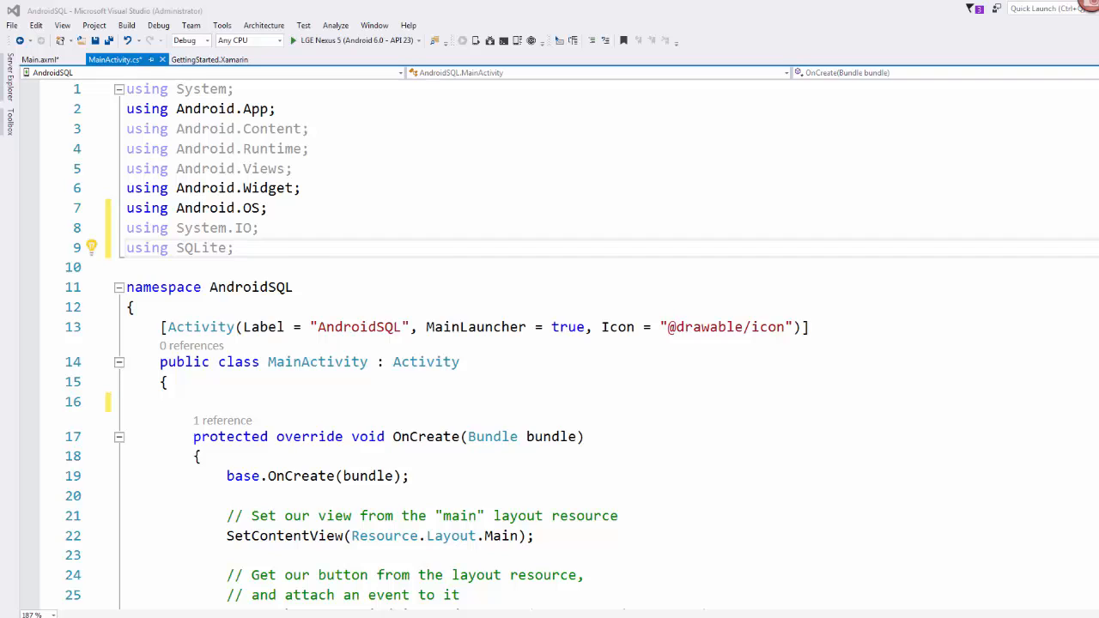
scroll("down", 3)
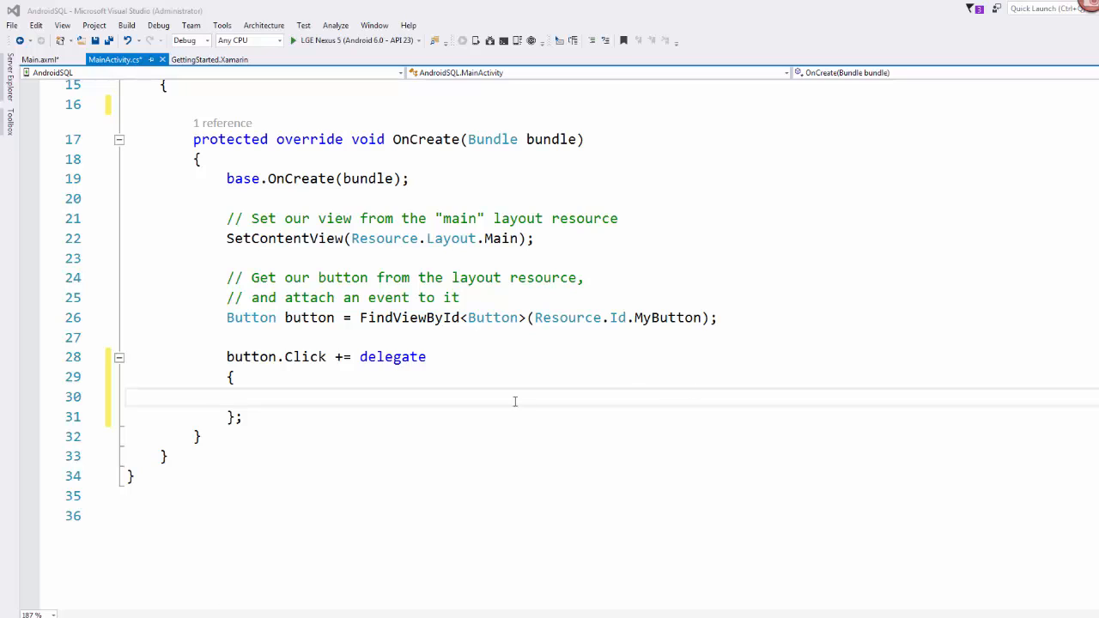
mouse_move(446, 518)
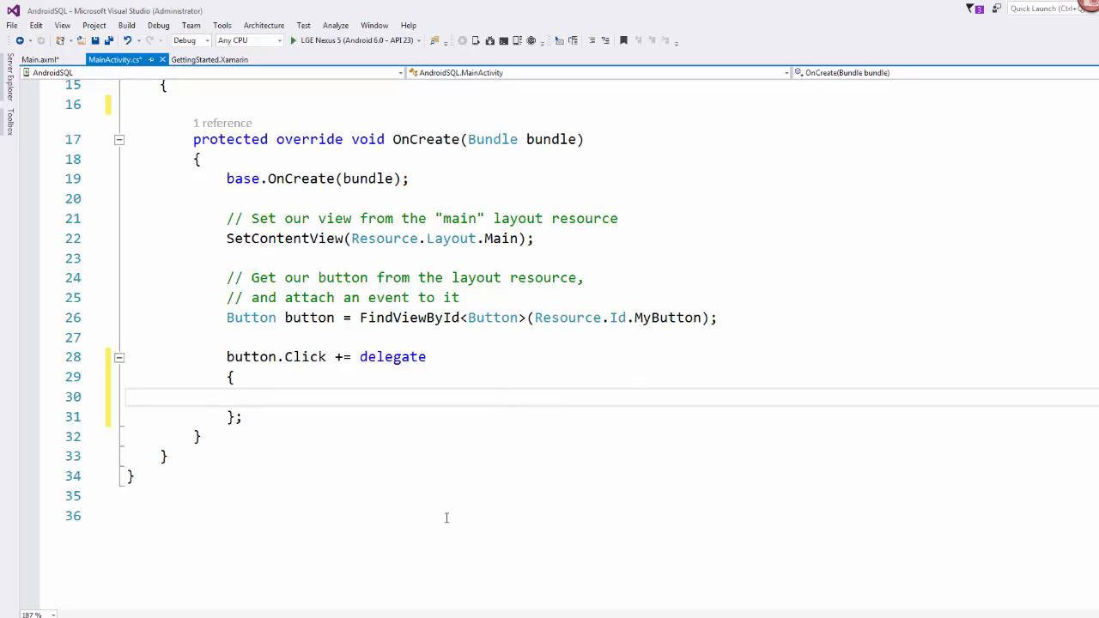
mouse_move(433, 469)
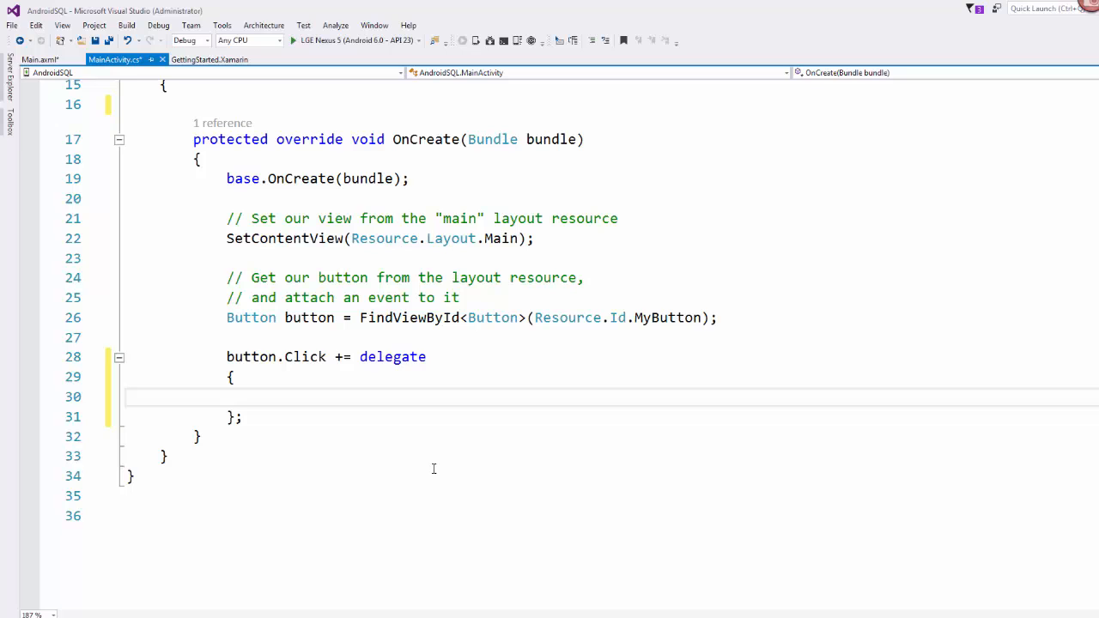
left_click(40, 59)
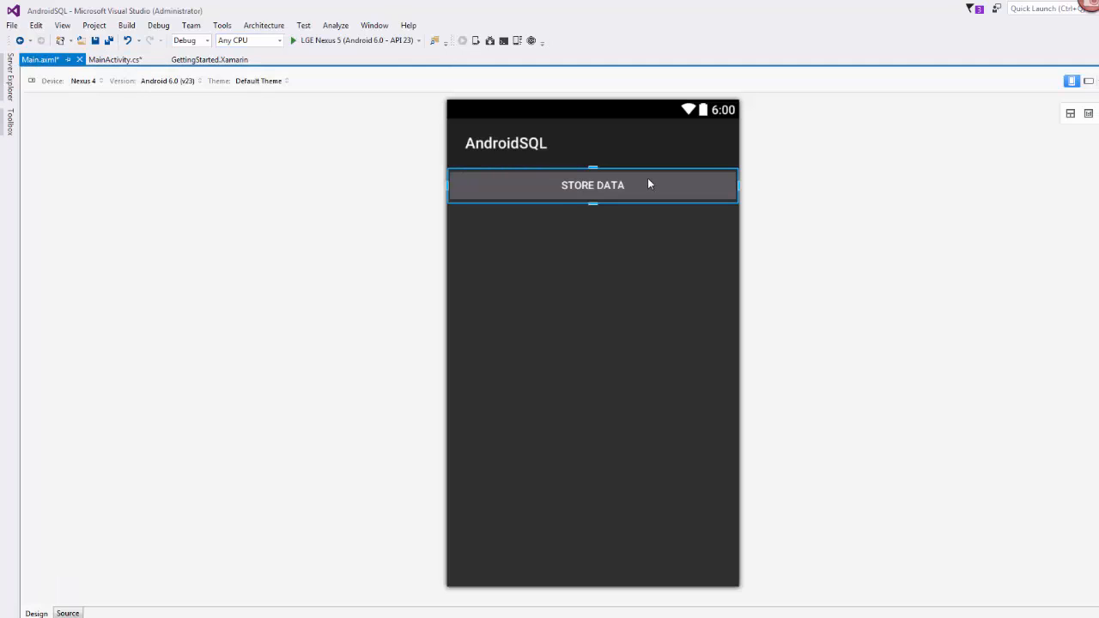
mouse_move(114, 59)
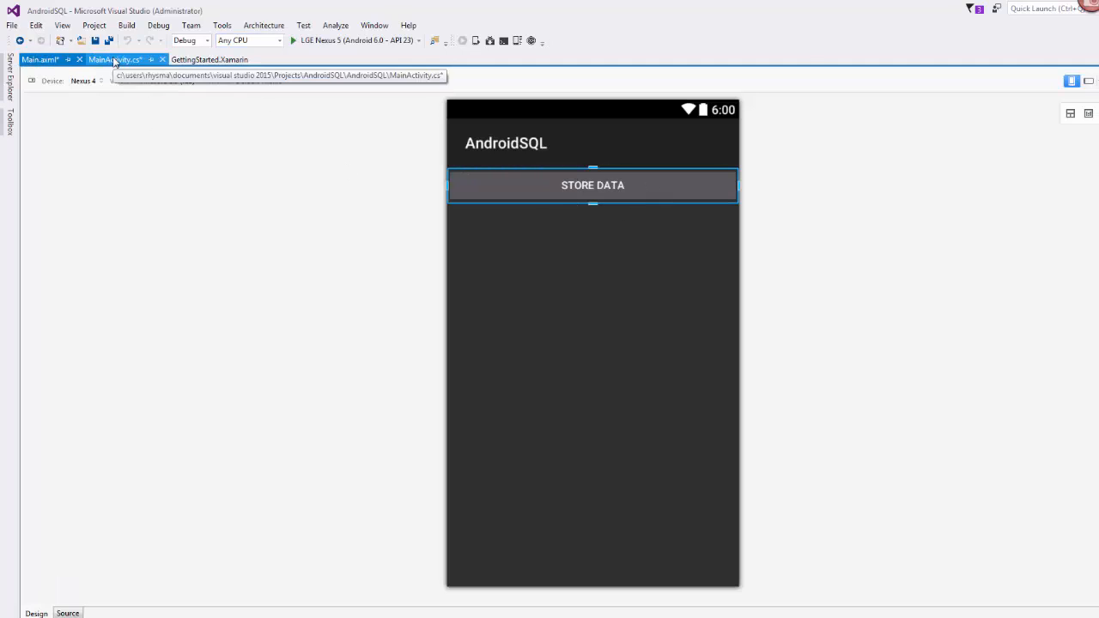
left_click(114, 59)
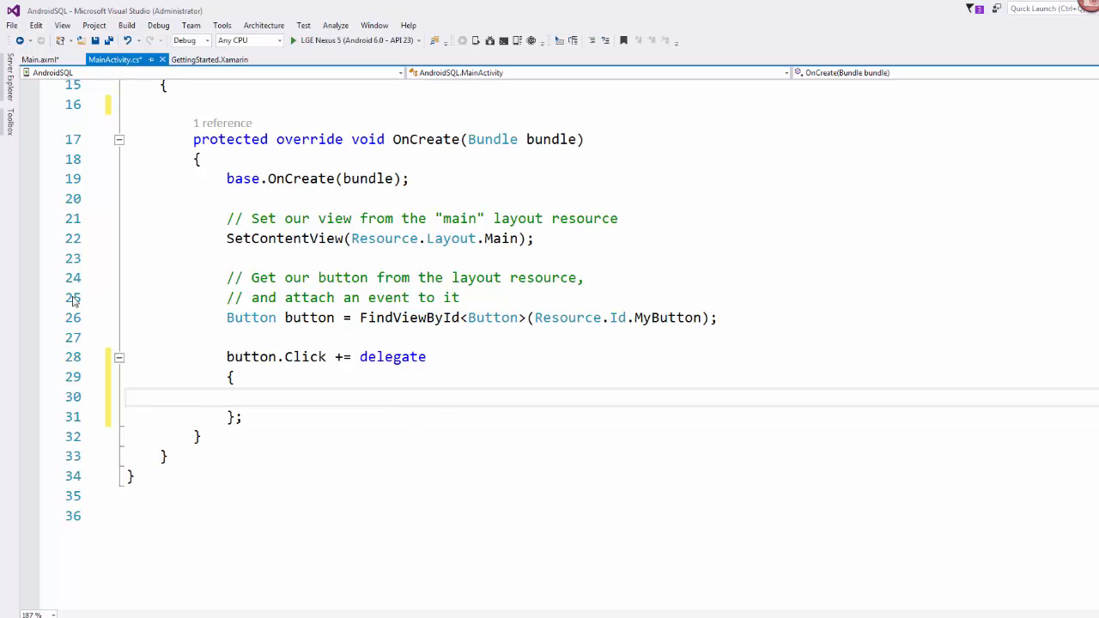
Add a '//path string for the database' comment and begin 'string dbPath = Path.Combine(System.'
type("//path")
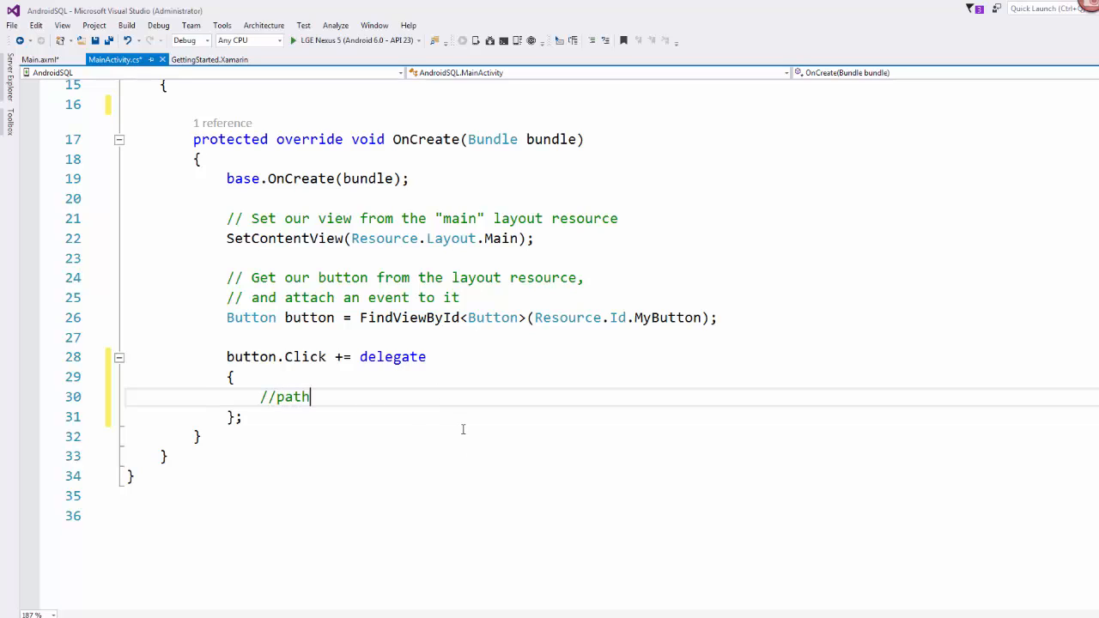
type("string for the database file")
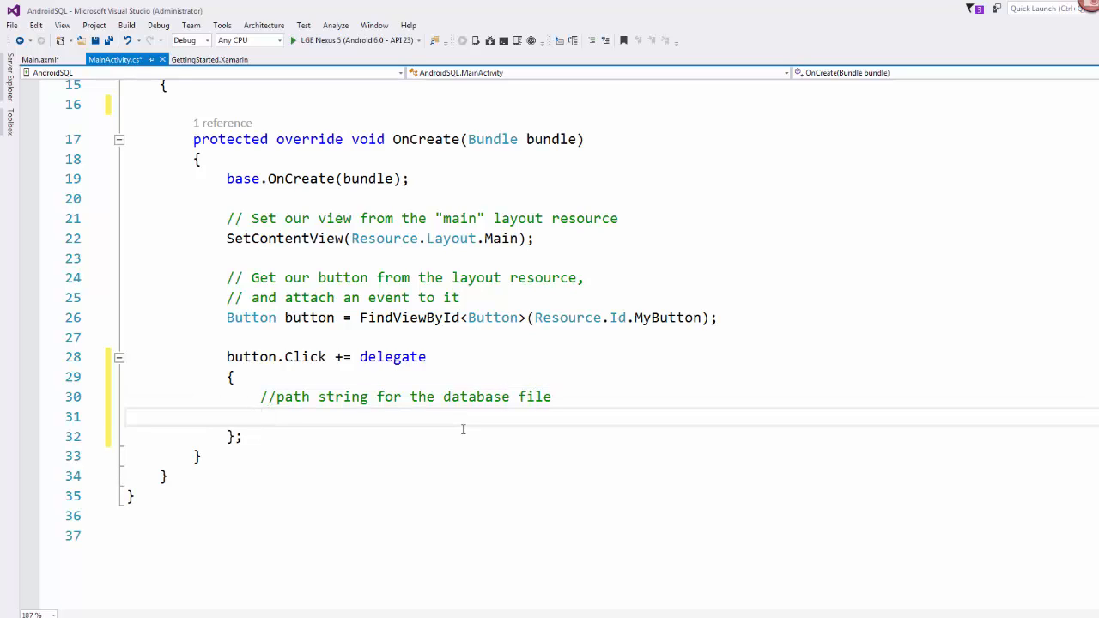
left_click(260, 416)
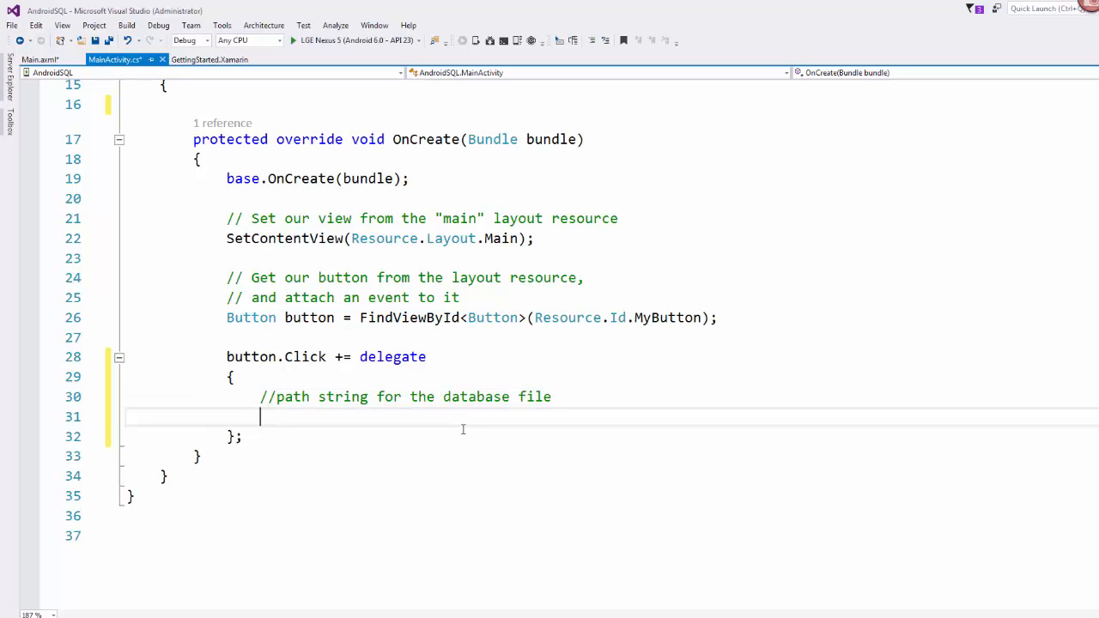
type("string")
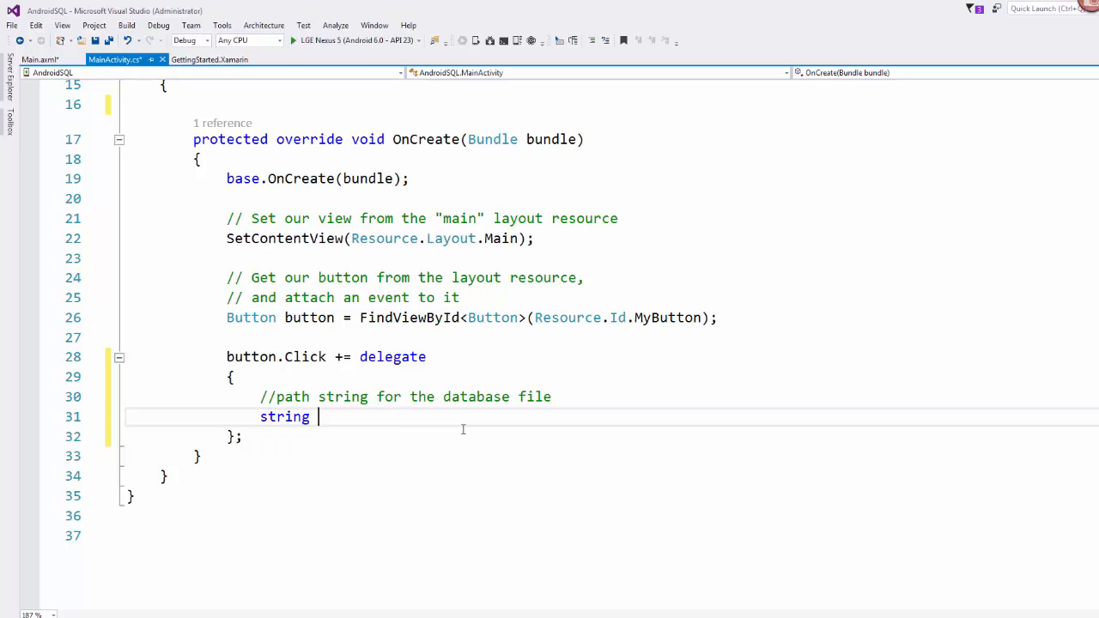
type("dbPath")
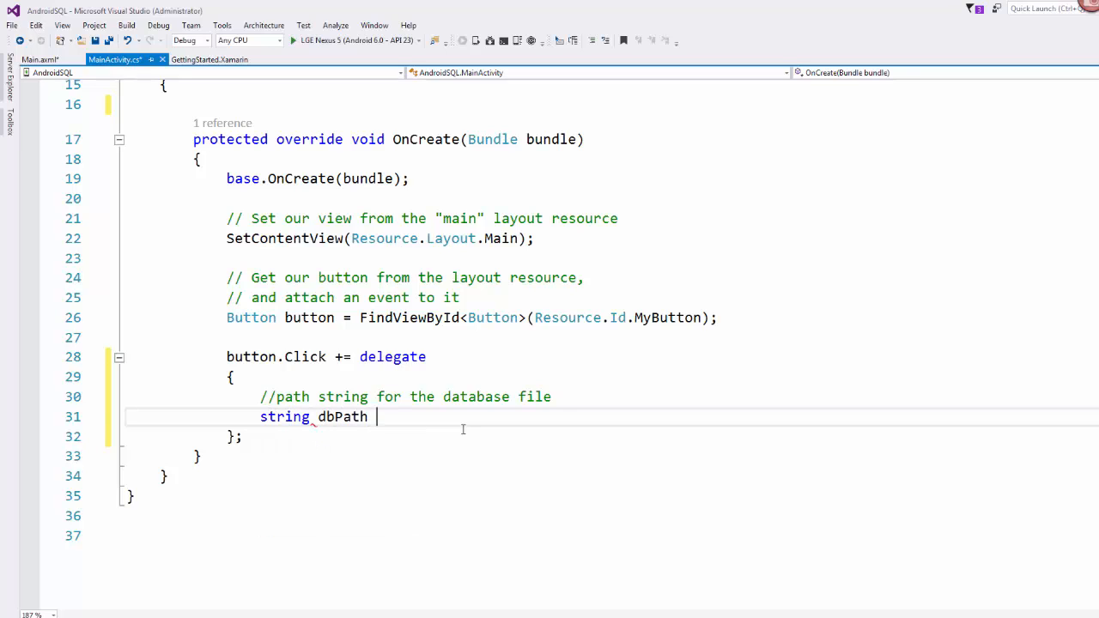
type("= Path.Ca")
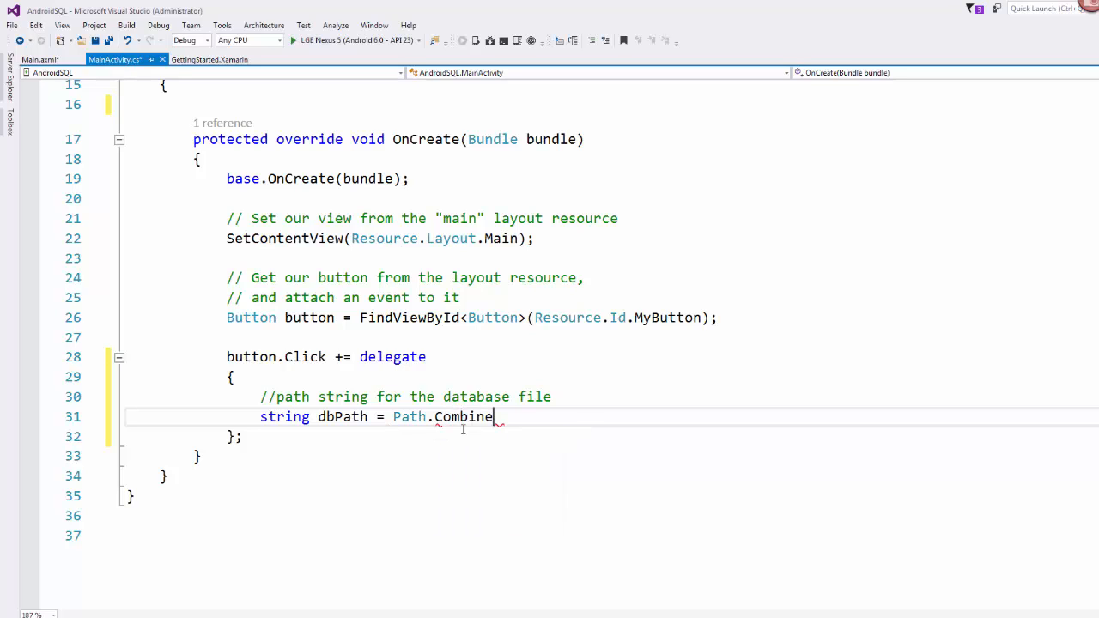
type("(System.")
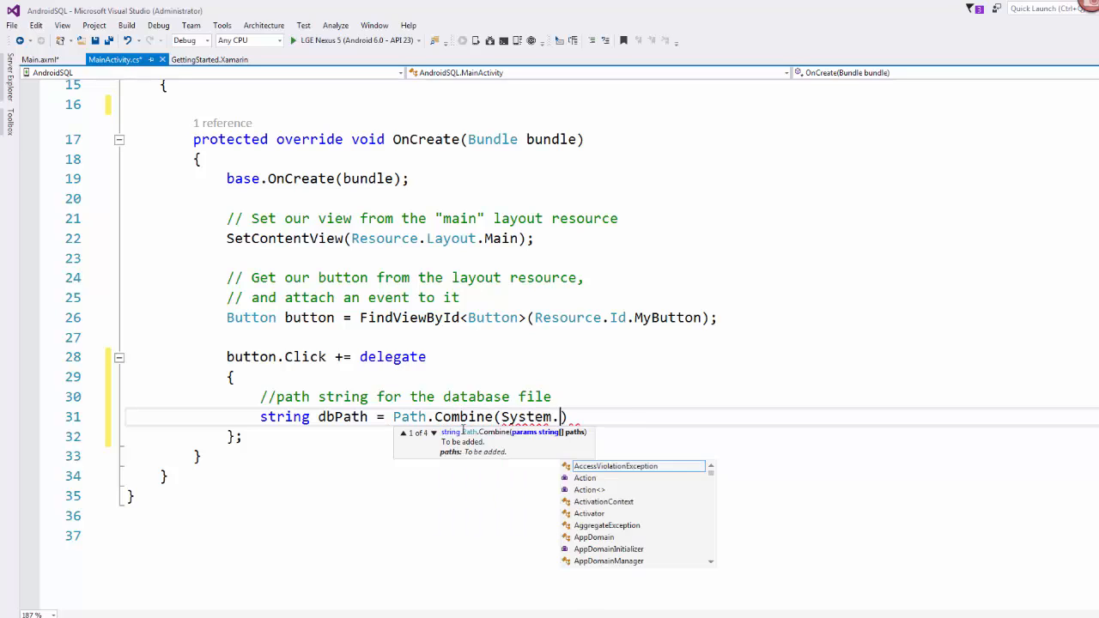
type("EntryPointNotFoundExceptio")
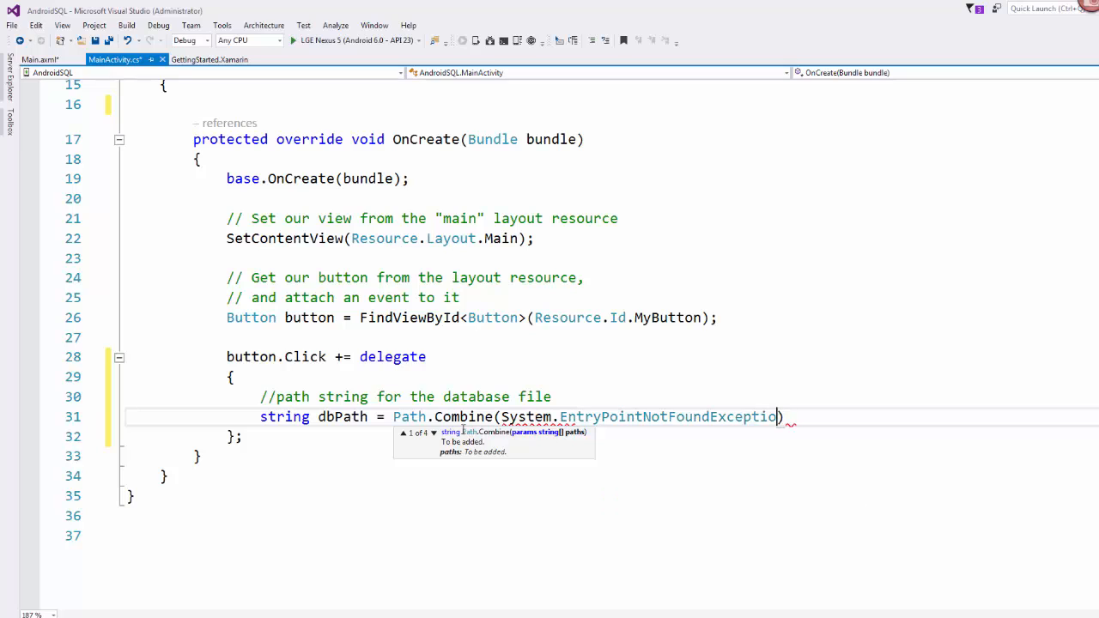
key("backspace")
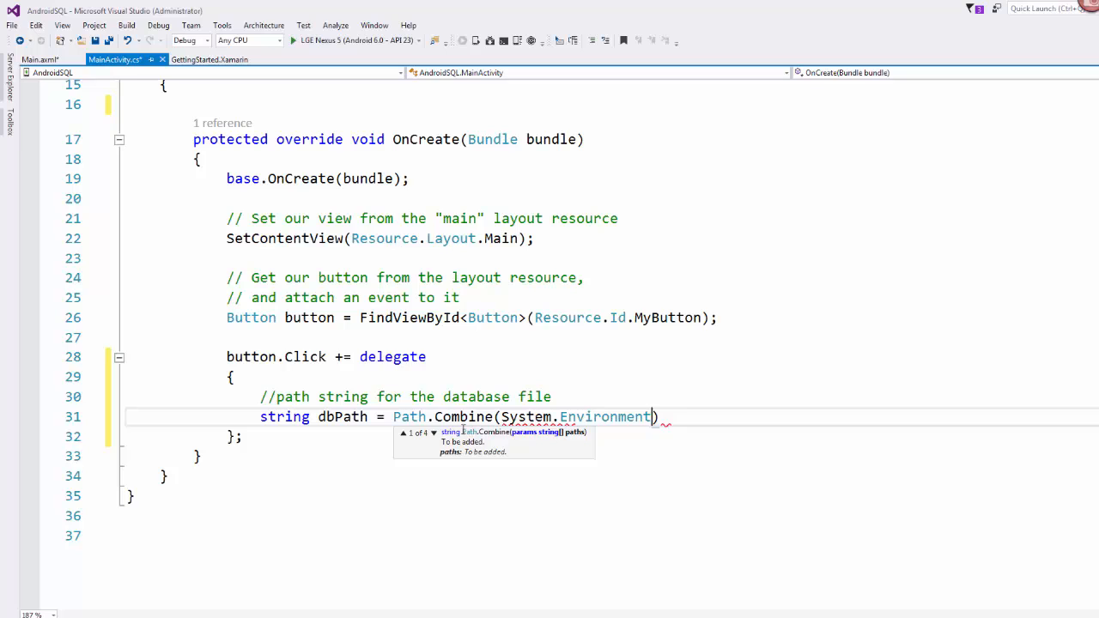
Finish with GetFolderPath(SpecialFolder.Personal) and "dbTest.db3", then select the Personal argument
type(".GetFolderPath")
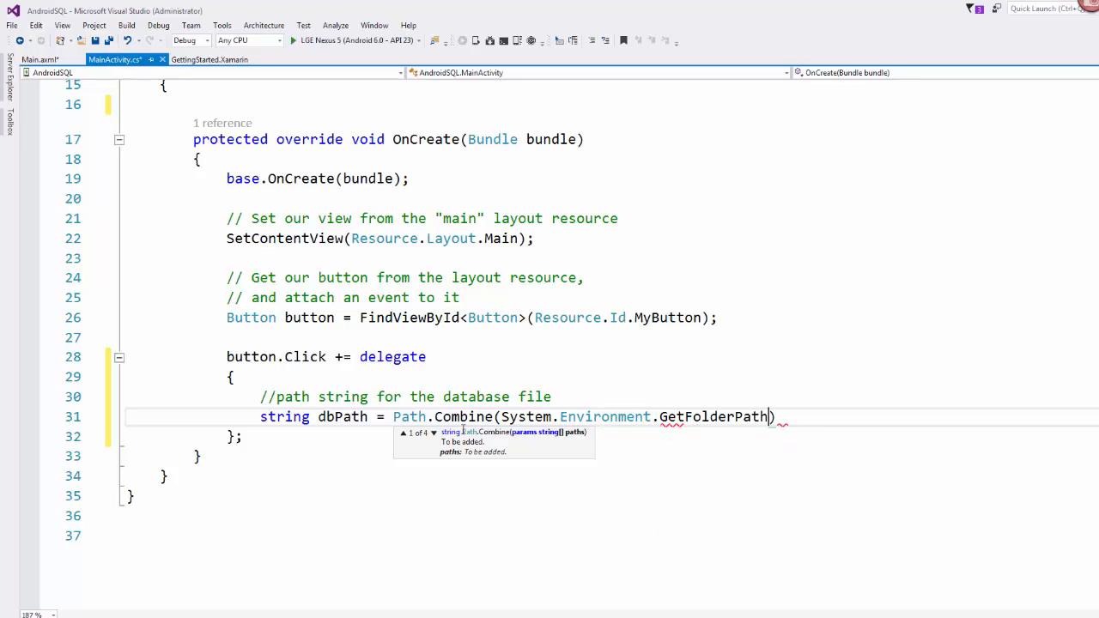
type("(System.Environment")
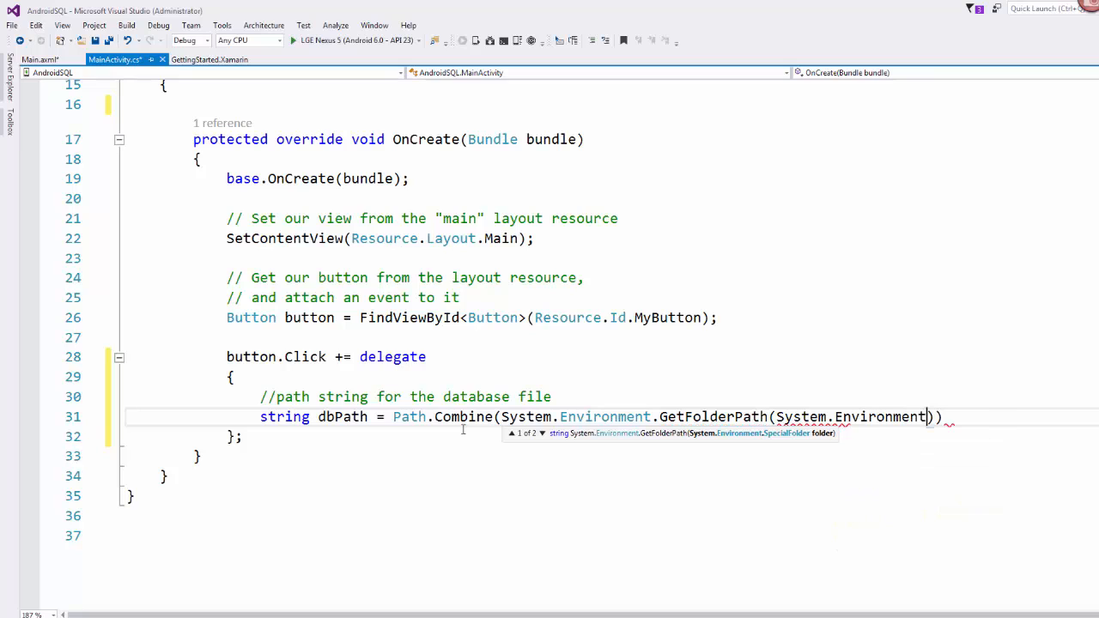
type(".S")
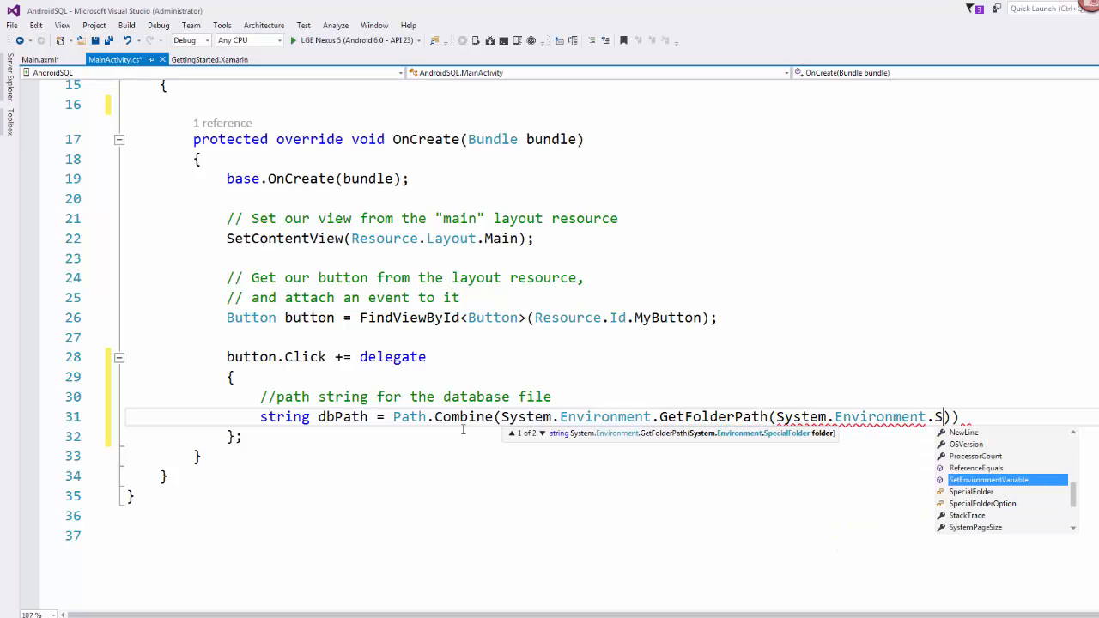
type("pecialFolder.Person")
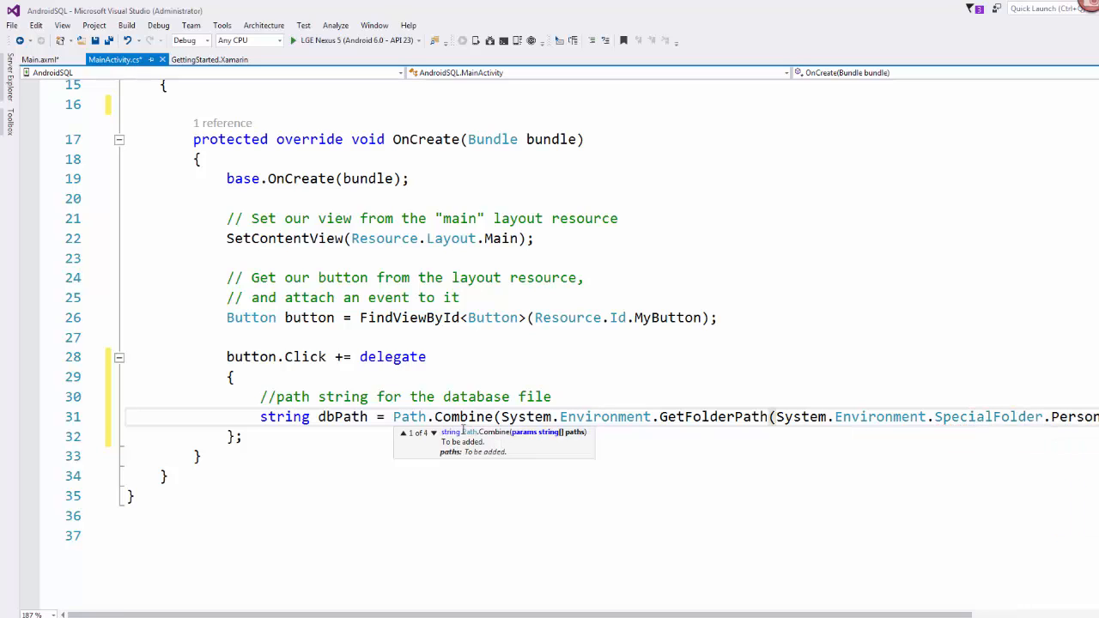
scroll("right", 3)
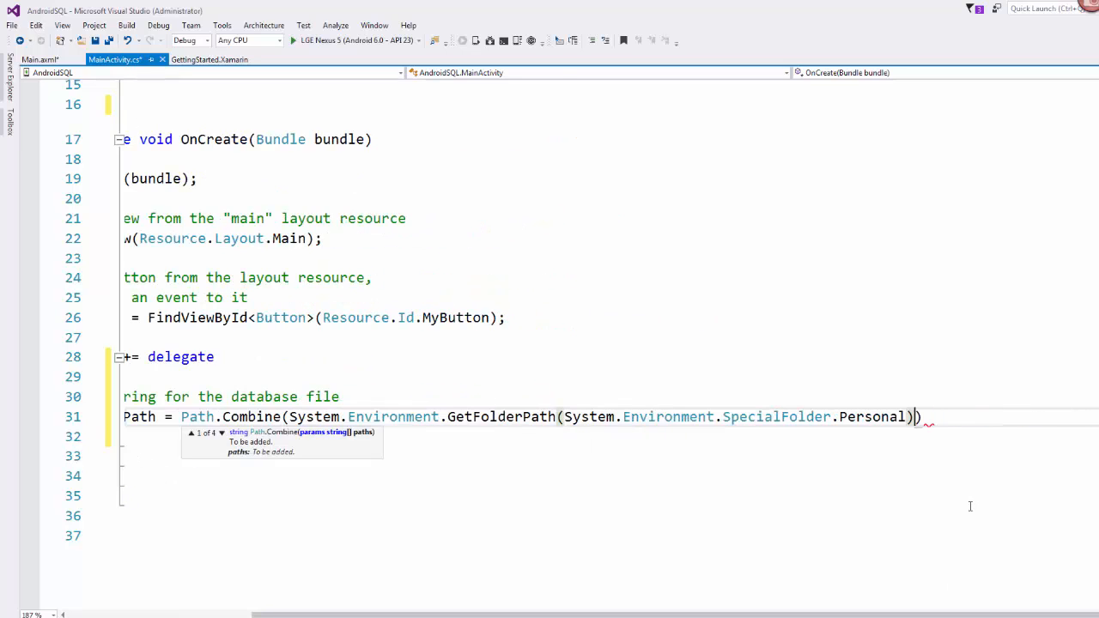
type(", \"\"")
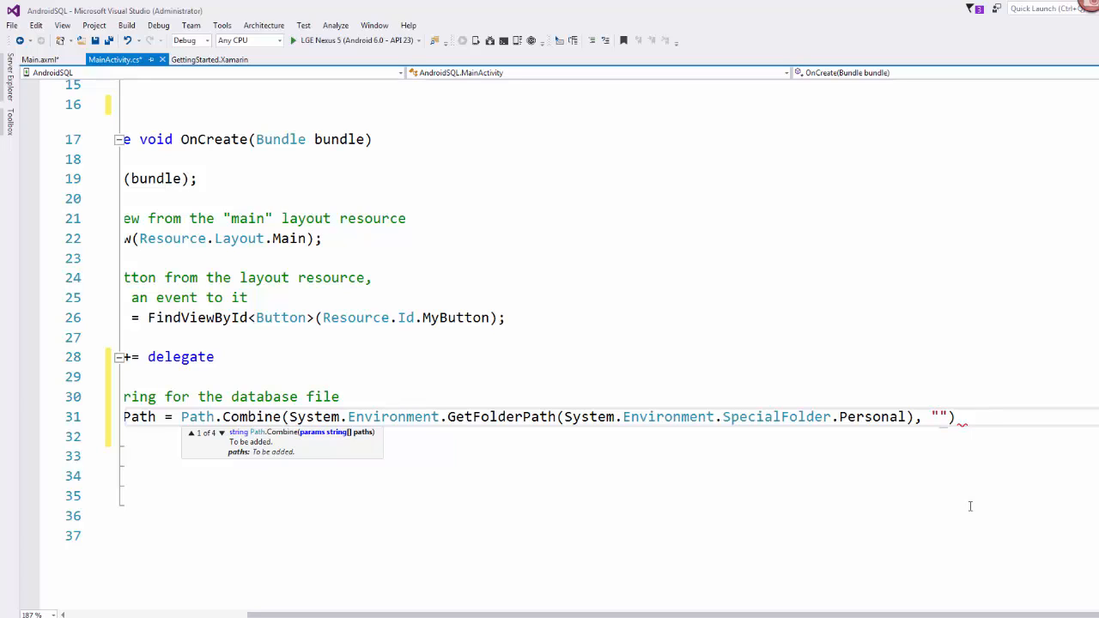
type("dbTe")
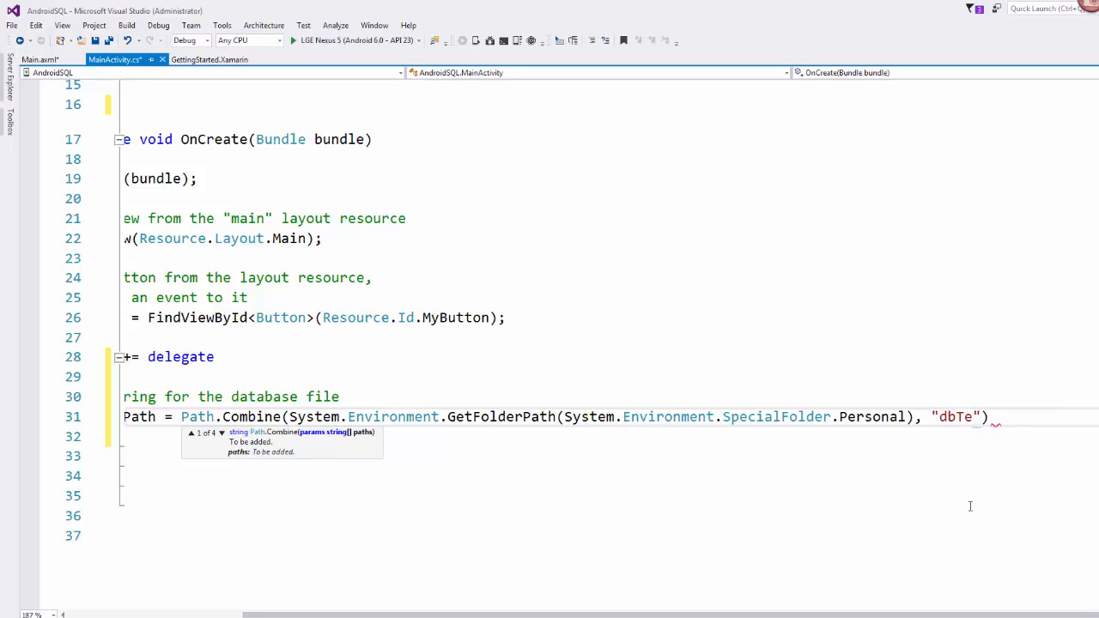
type("st.db3")
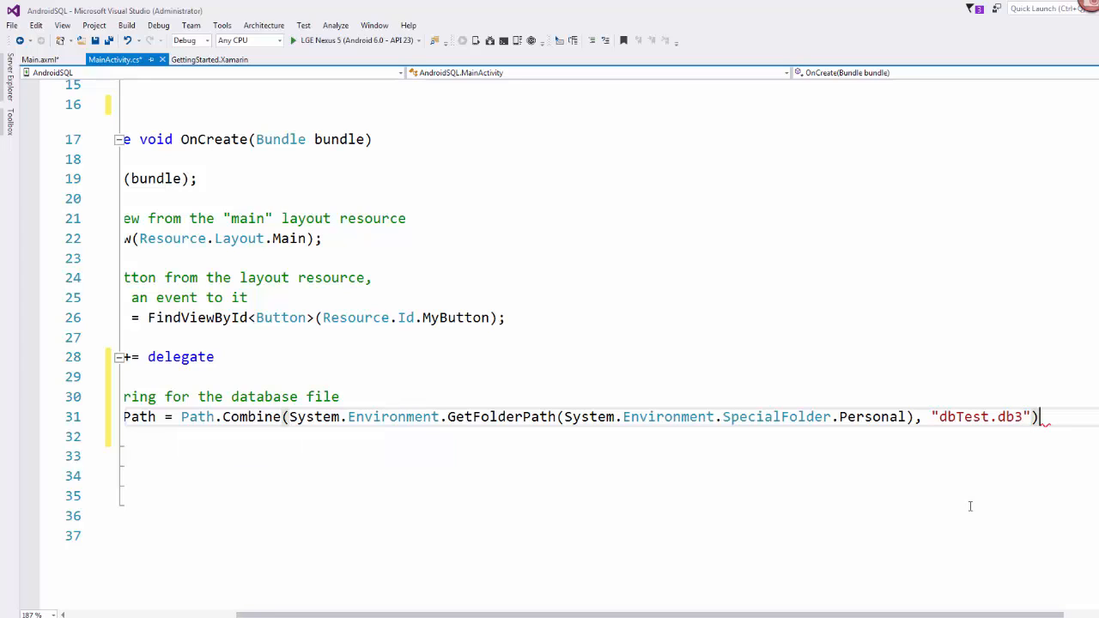
type(";")
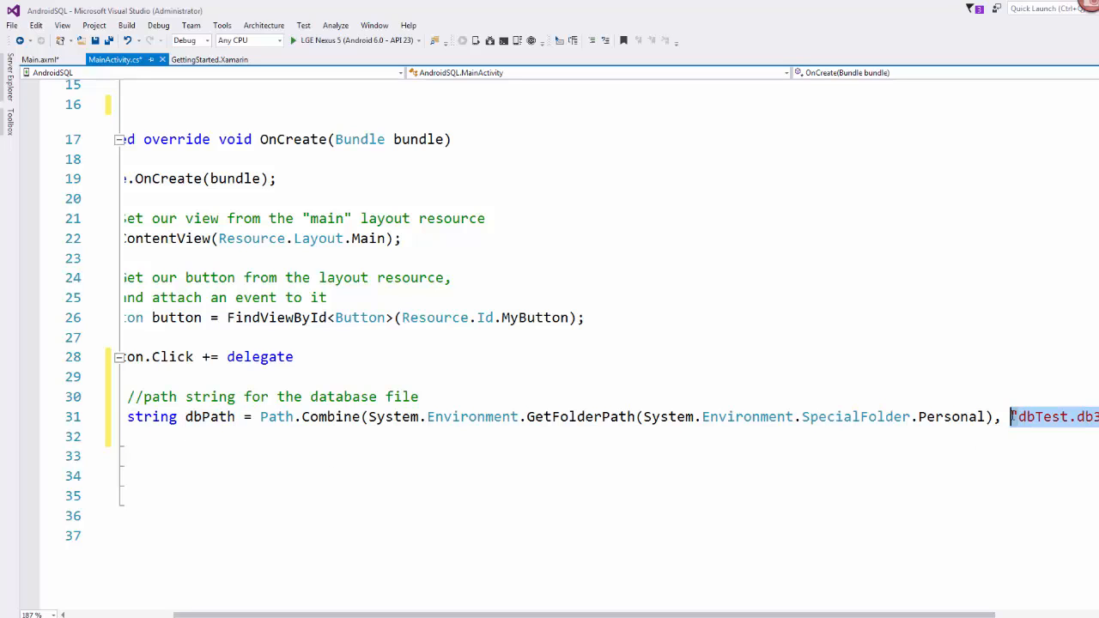
scroll("left", 3)
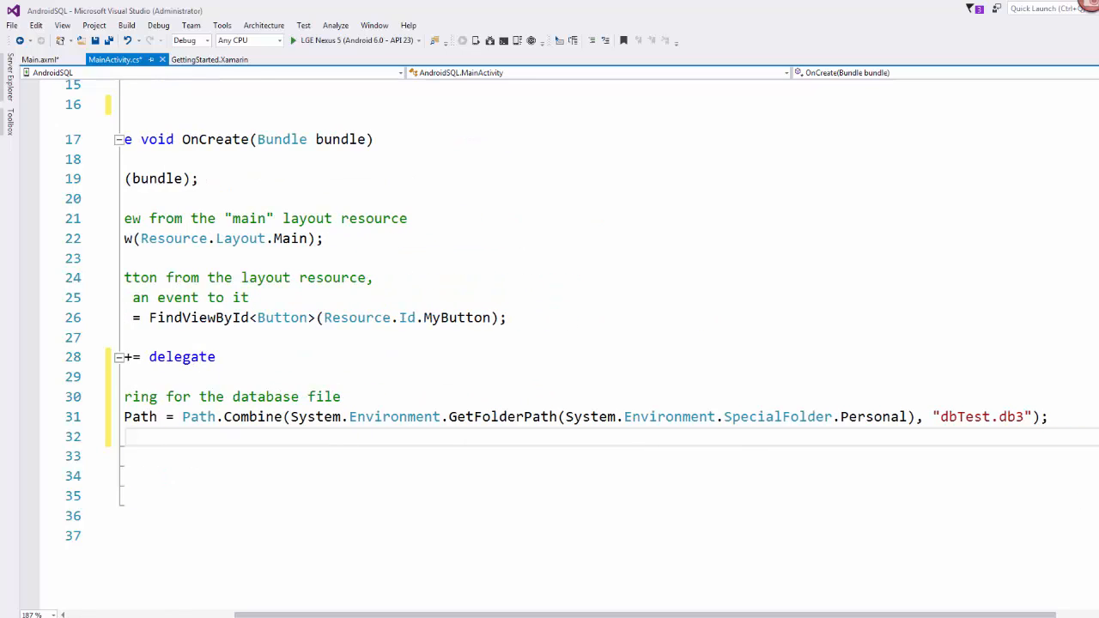
double_click(584, 416)
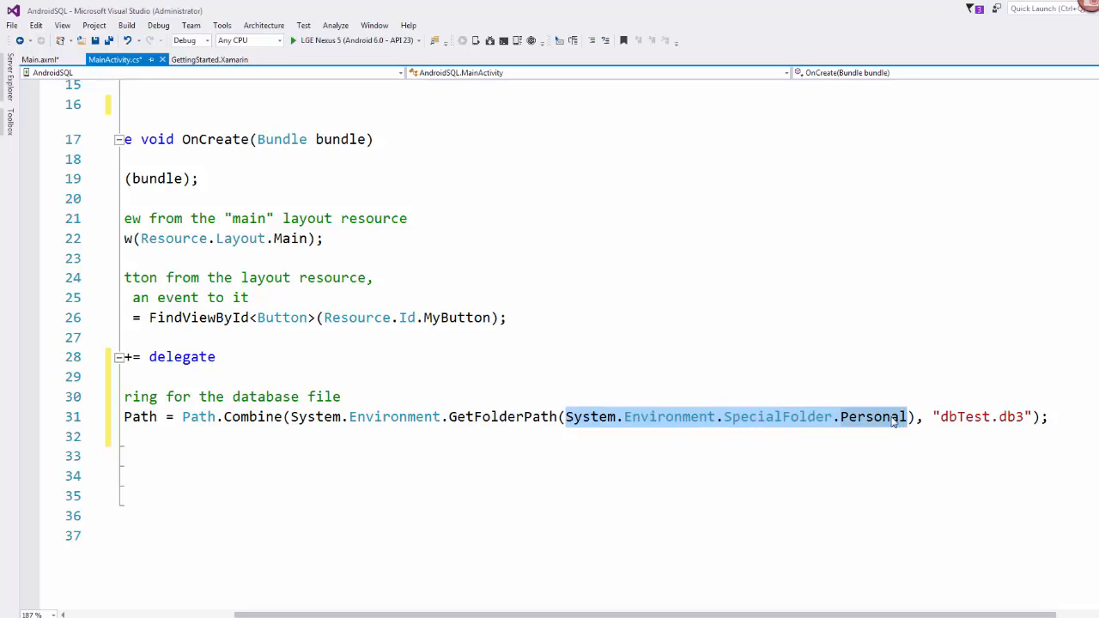
mouse_move(812, 427)
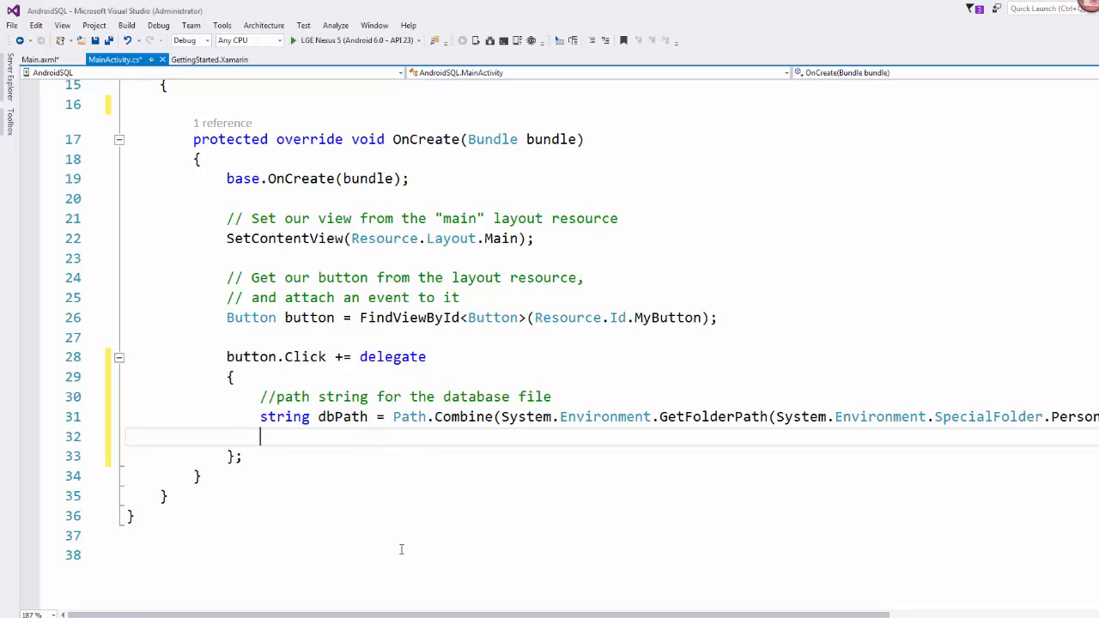
mouse_move(393, 494)
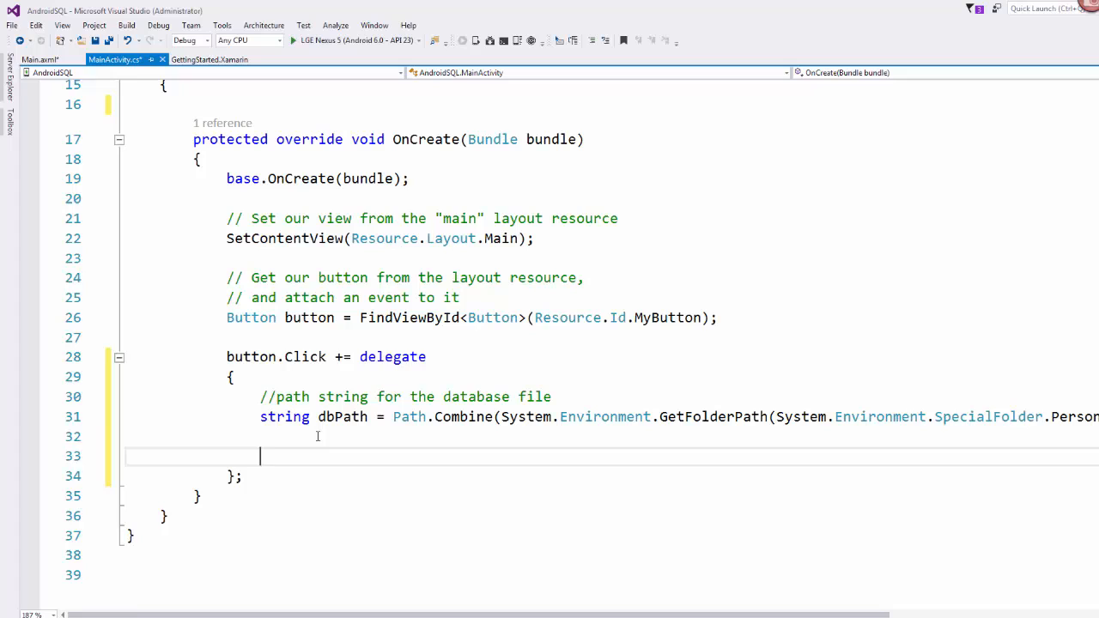
Add a '//setup the db connection' comment and 'var db = new SQLiteConnection(dbPath);'
type("//setup a")
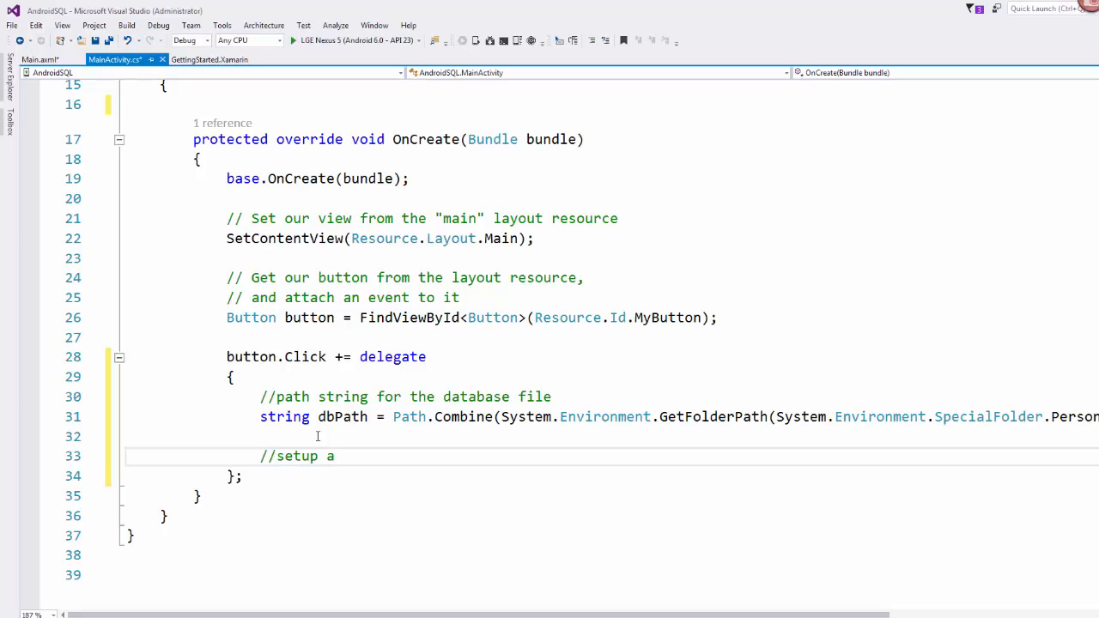
type("the db connectio")
type("var db =")
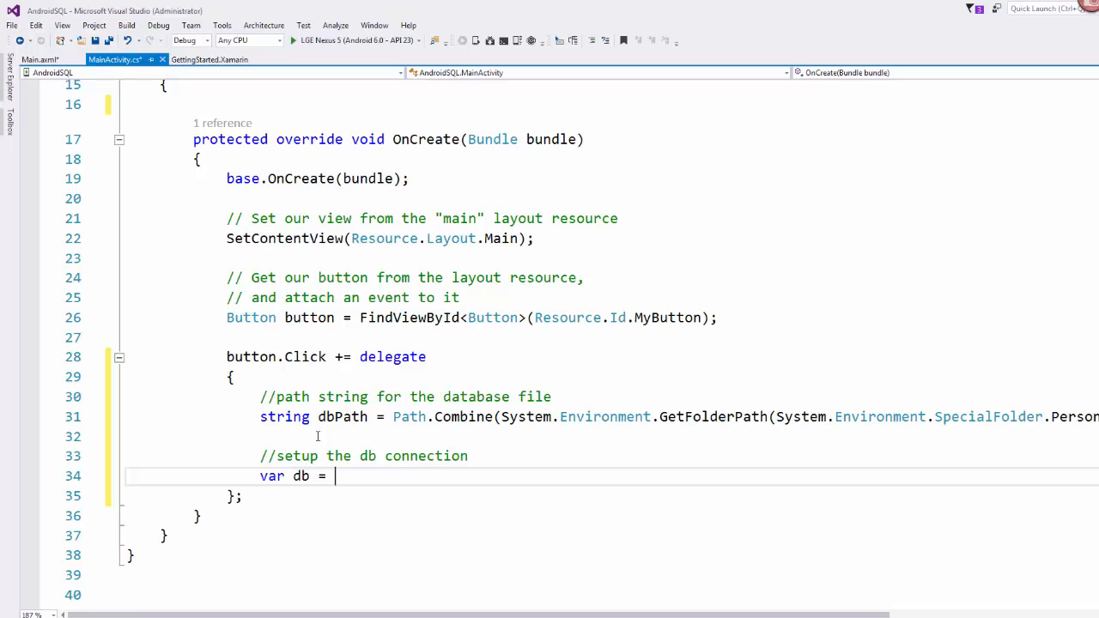
type("new SQLiteConnection")
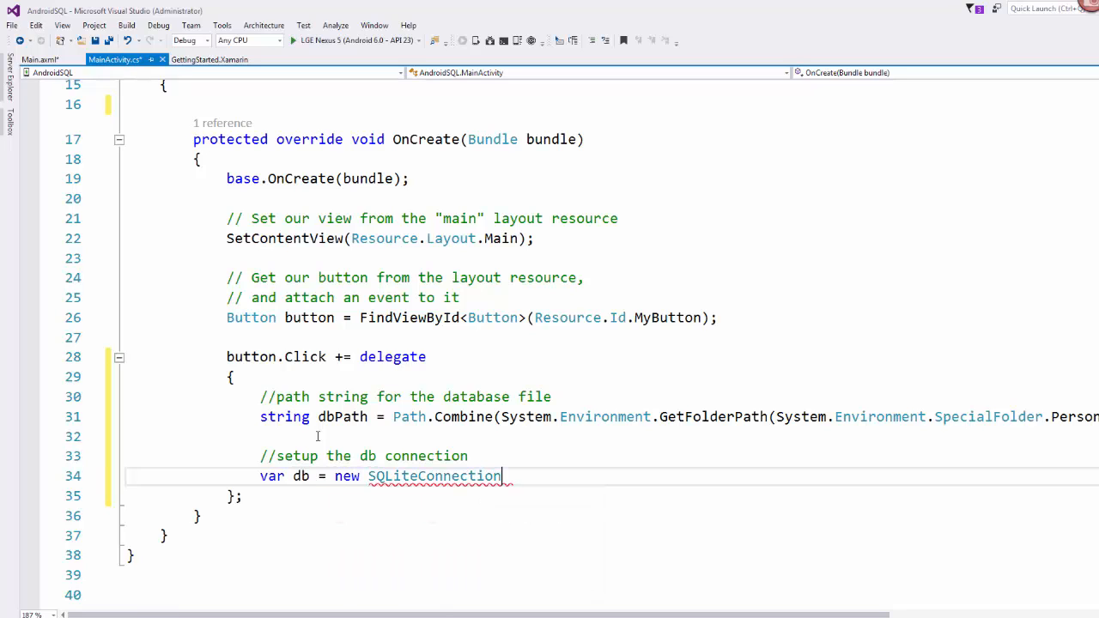
type("(")
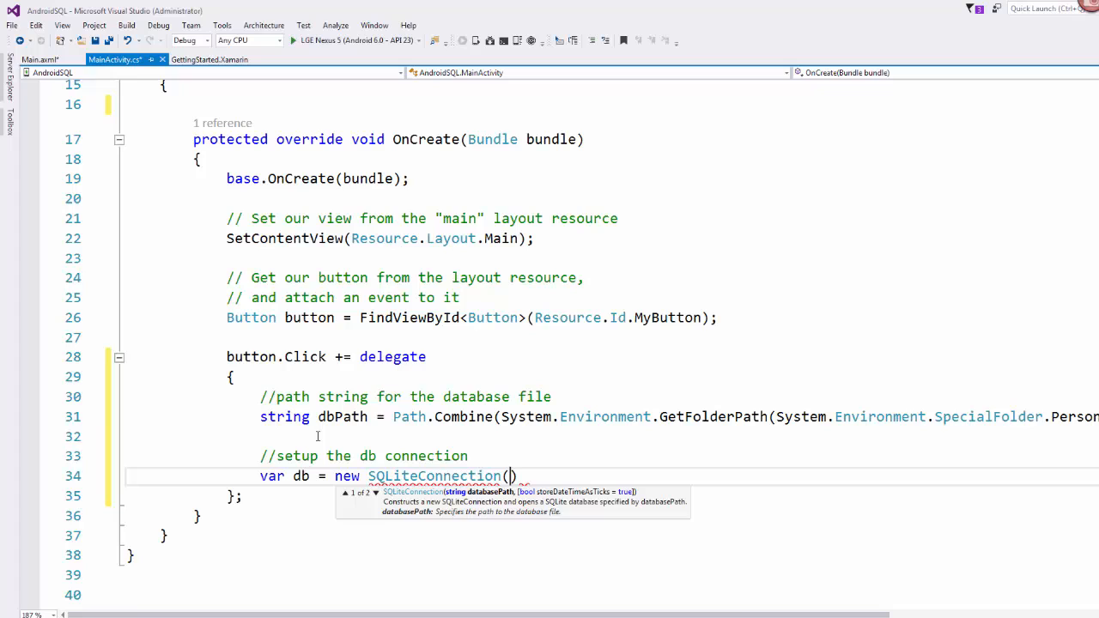
type("dbPath")
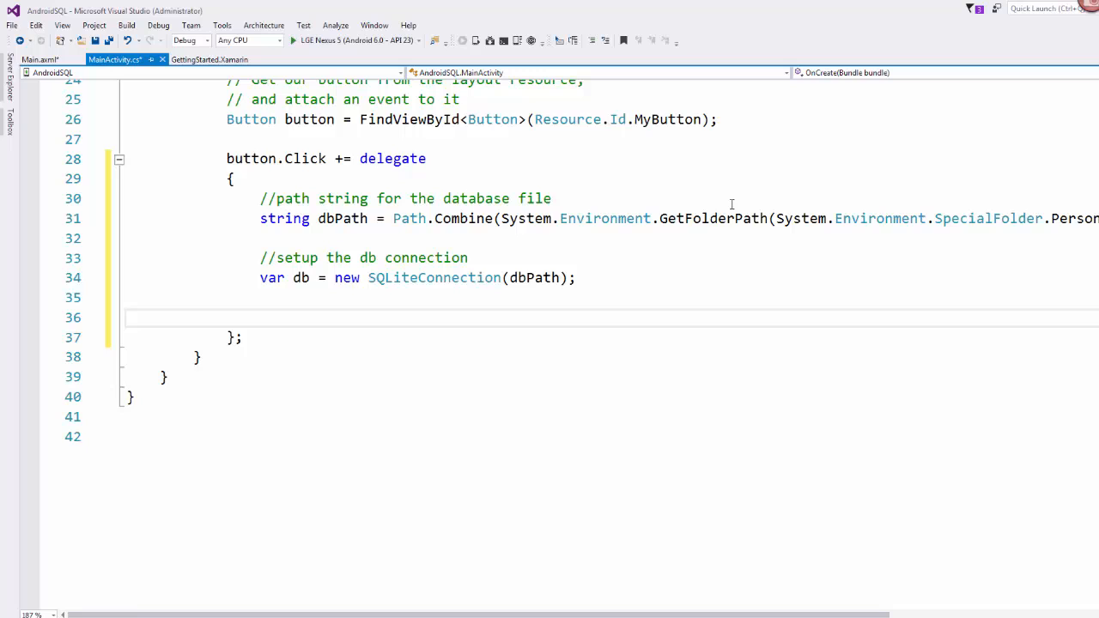
Add a '//setup a table' comment, start db.CreateTable, and show Solution Explorer
type("//setup a table")
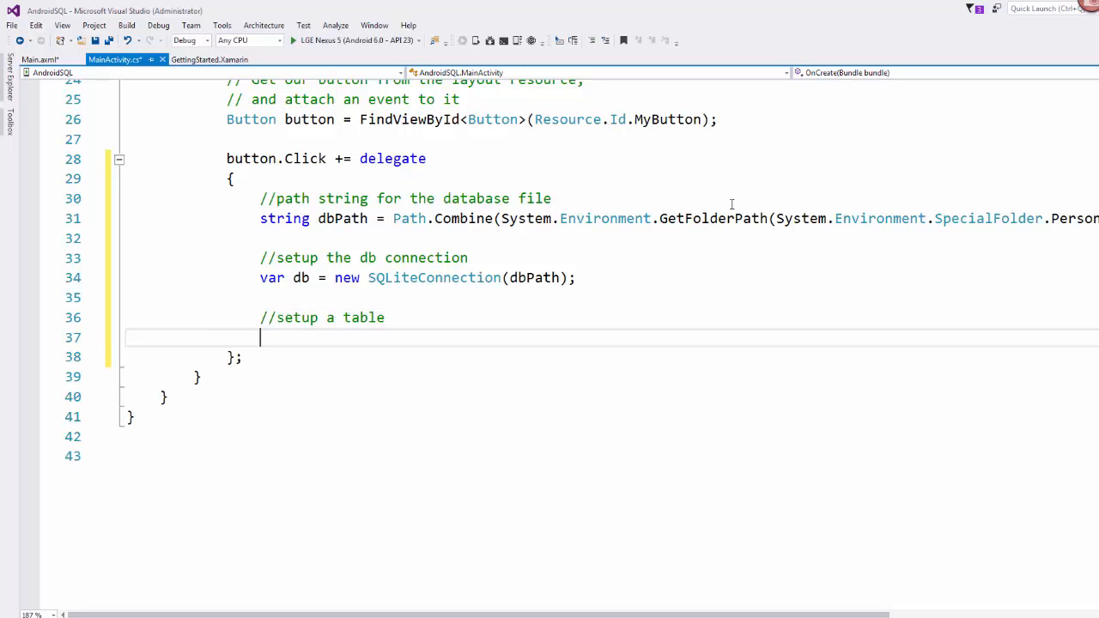
type("db.")
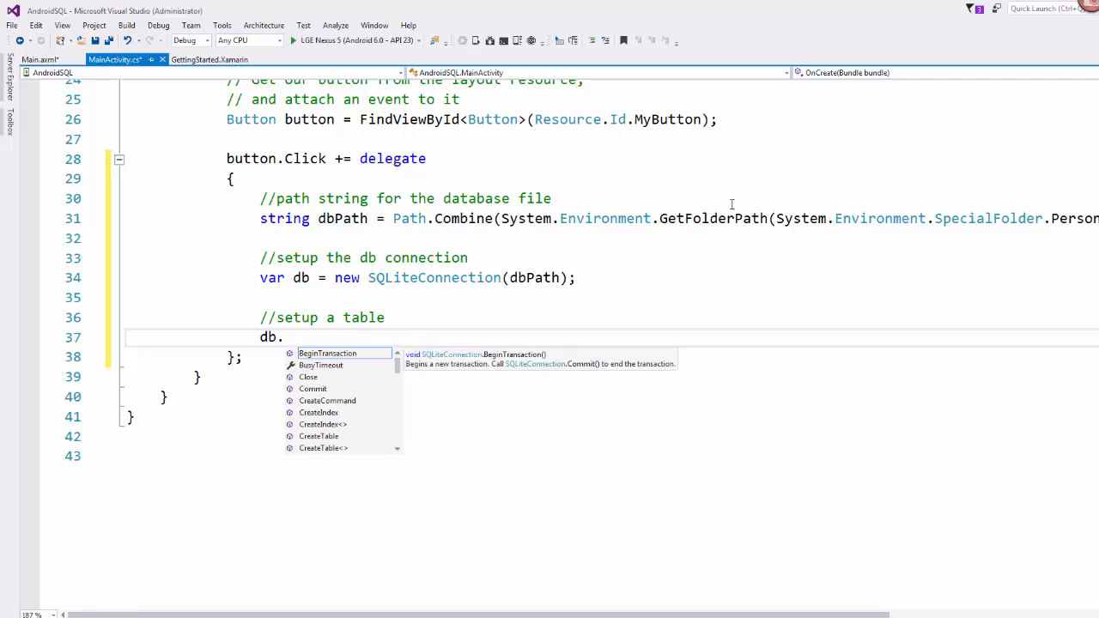
type("CreateTable")
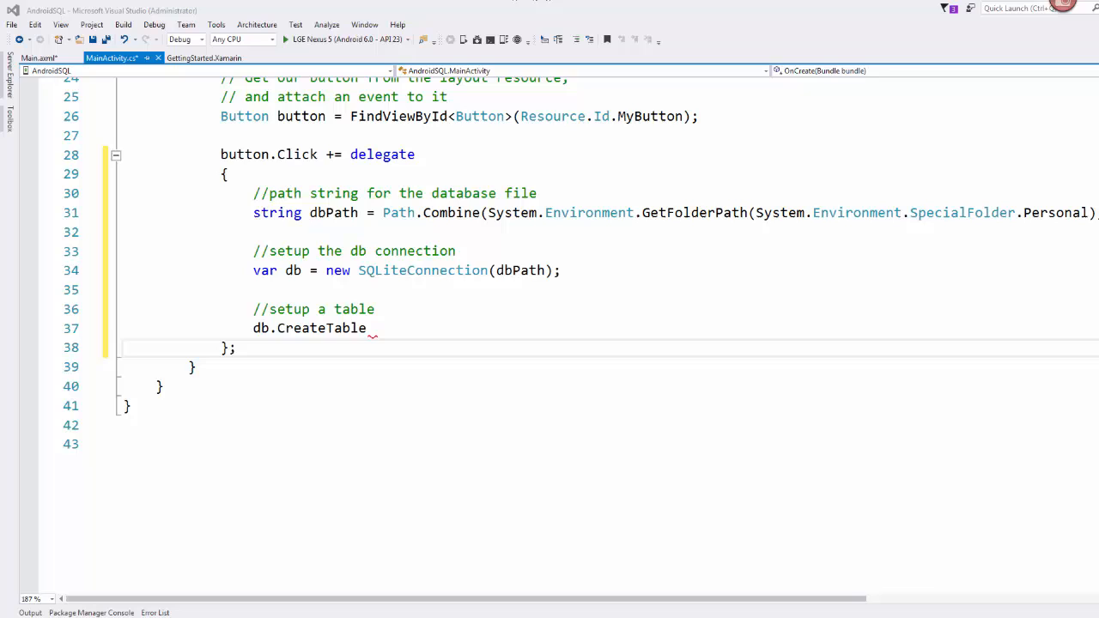
left_click(1061, 73)
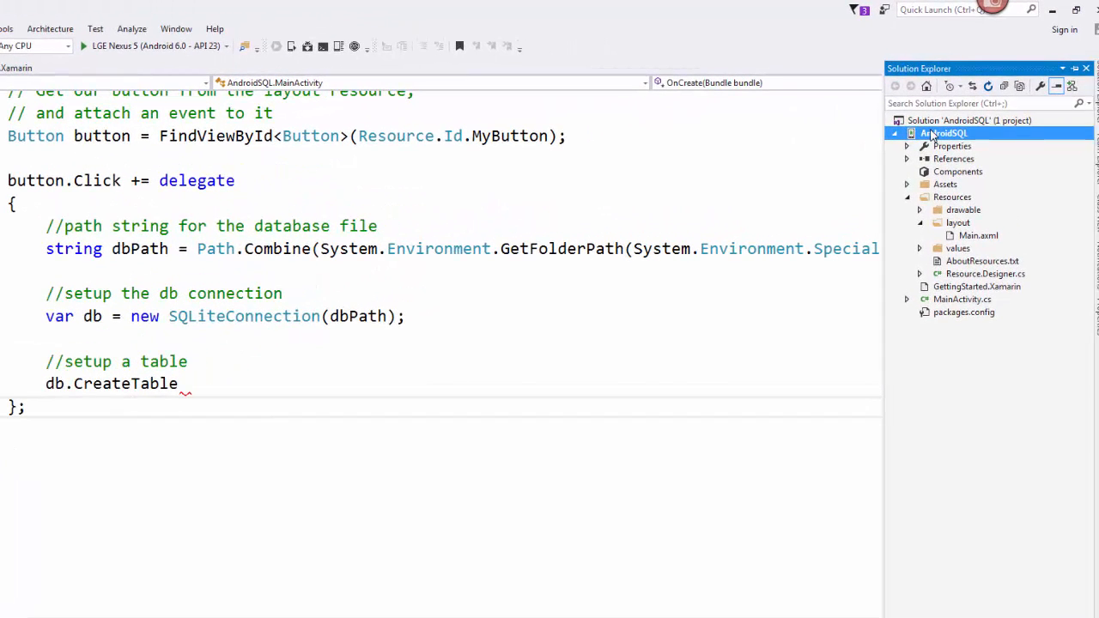
Add the existing Contact.cs file to the AndroidSQL project via Add > Existing Item
right_click(945, 133)
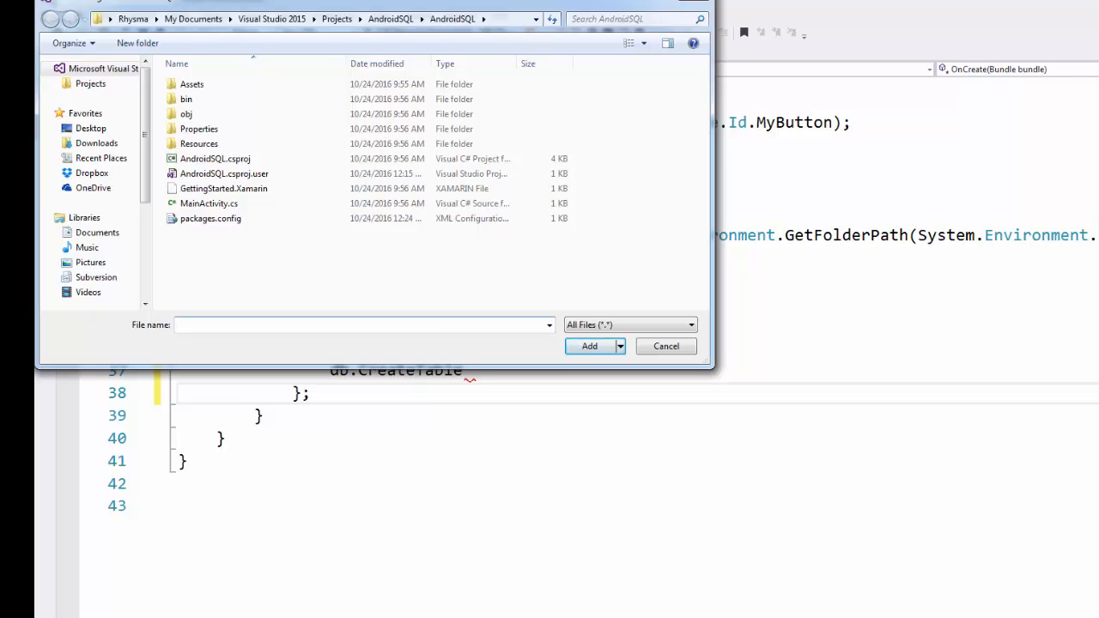
left_click(666, 346)
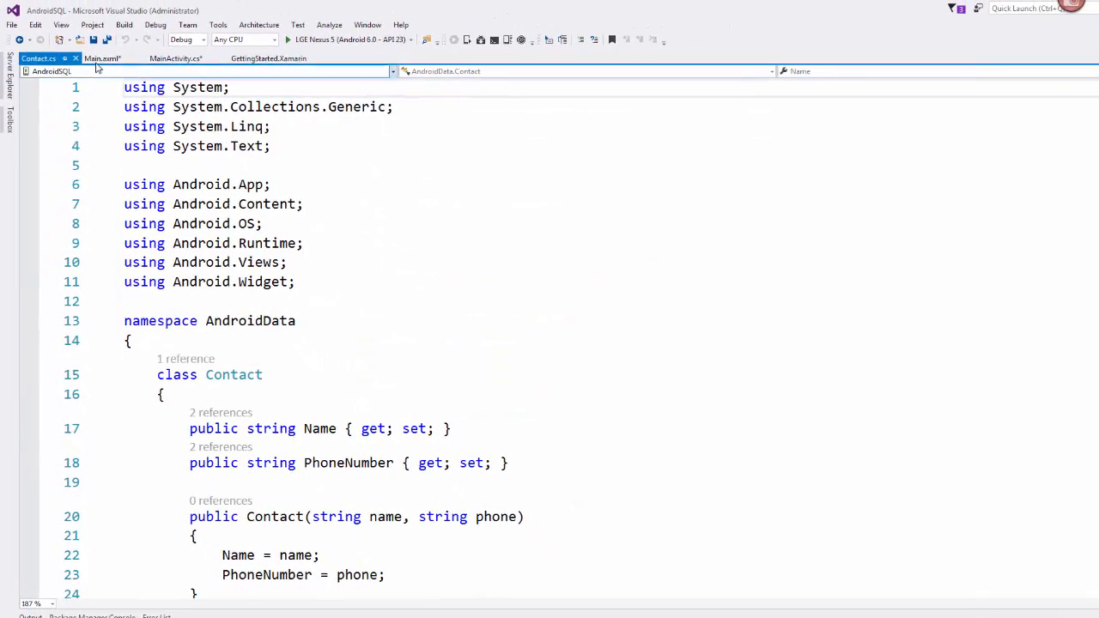
Align Contact.cs with the AndroidSQL namespace, then scroll to MainActivity's CreateTable call
left_click(175, 57)
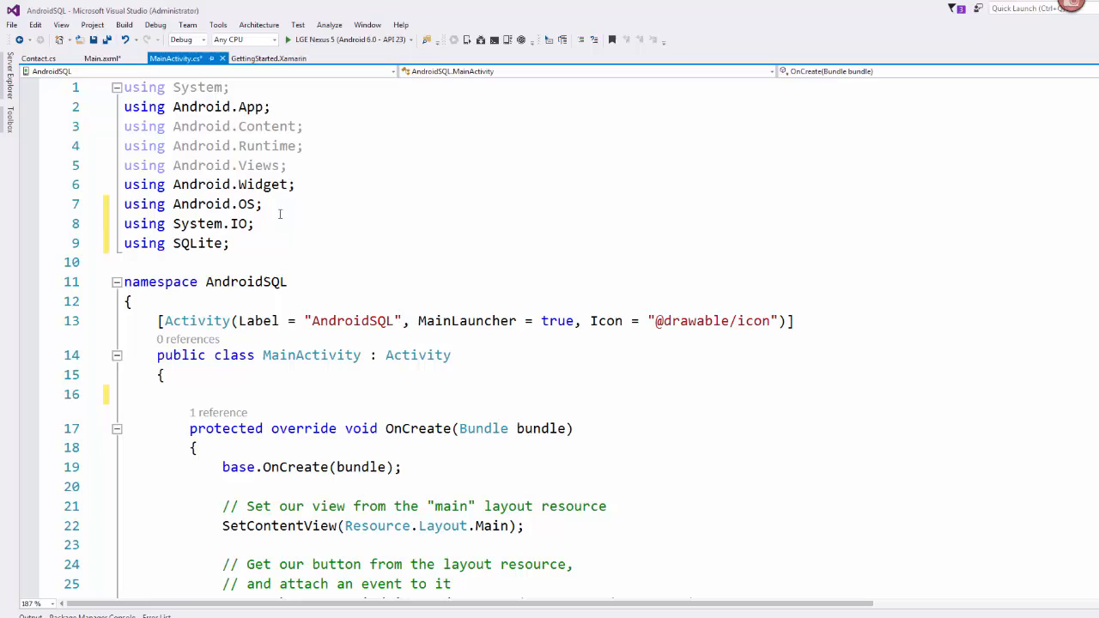
double_click(246, 281)
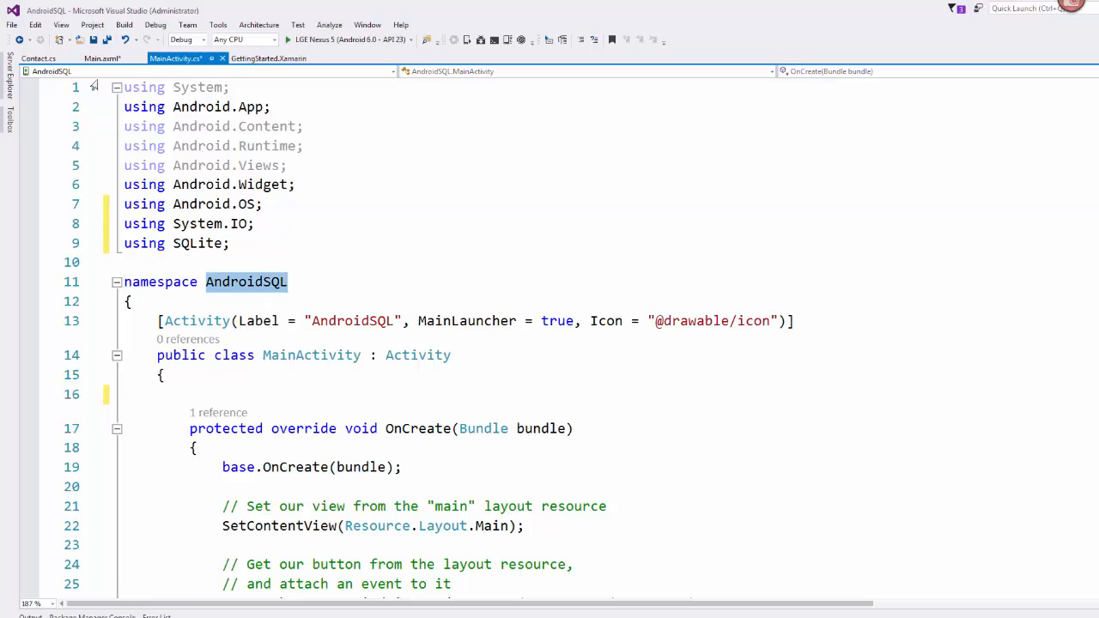
left_click(39, 58)
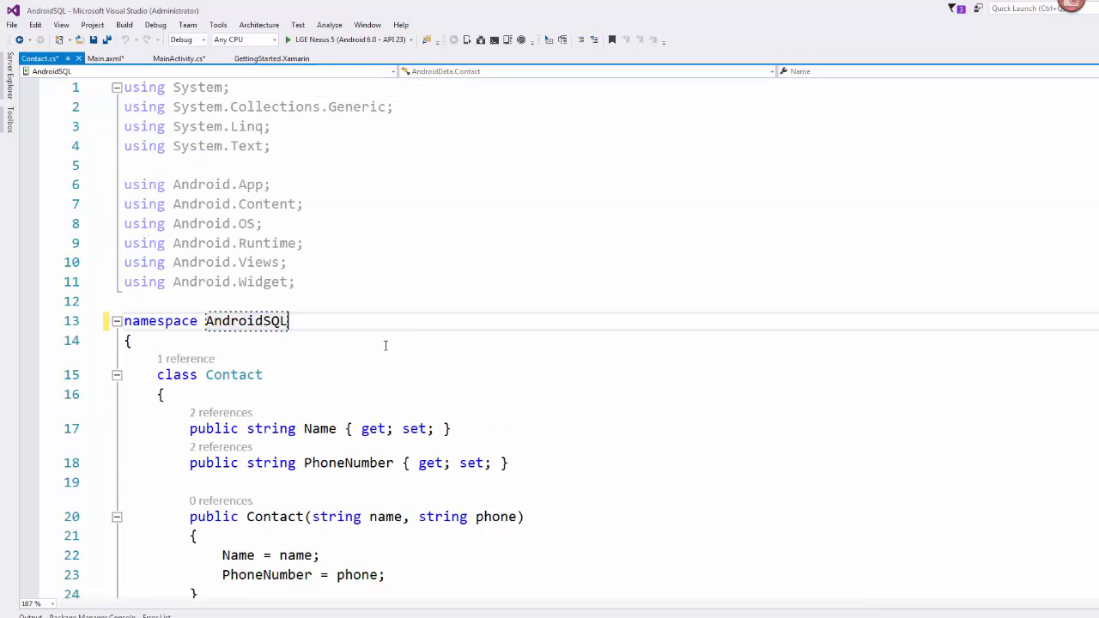
scroll("down", 3)
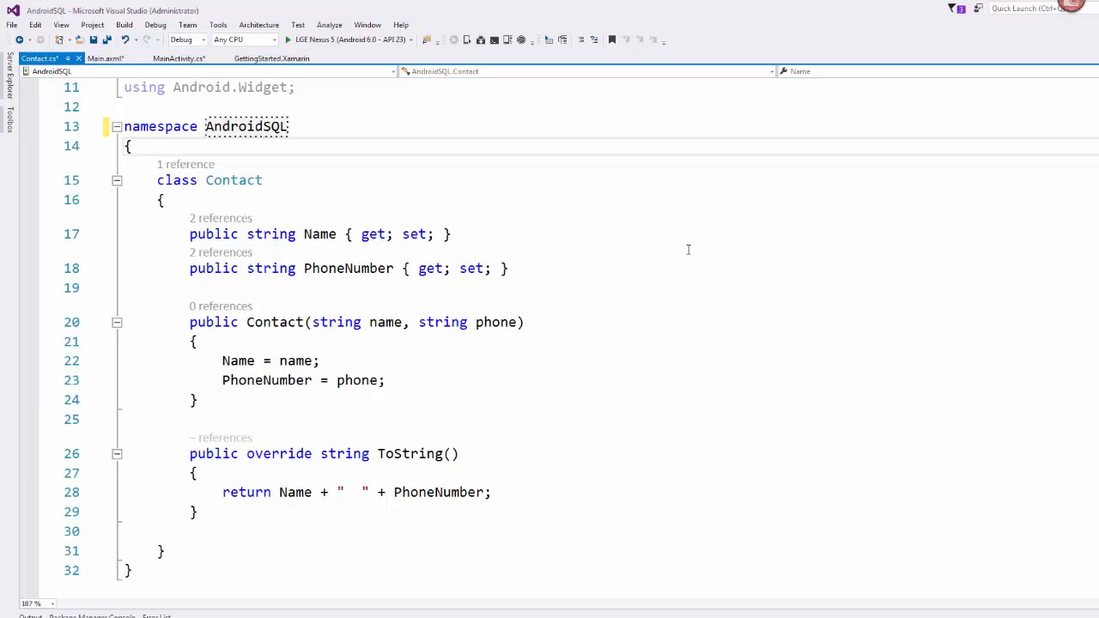
triple_click(320, 234)
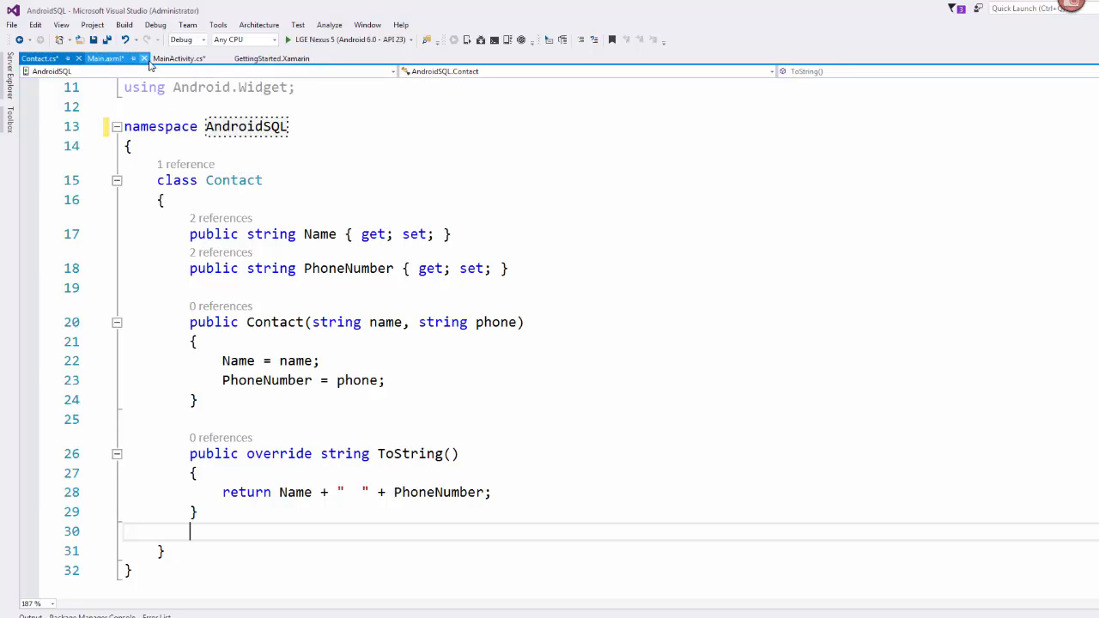
left_click(178, 57)
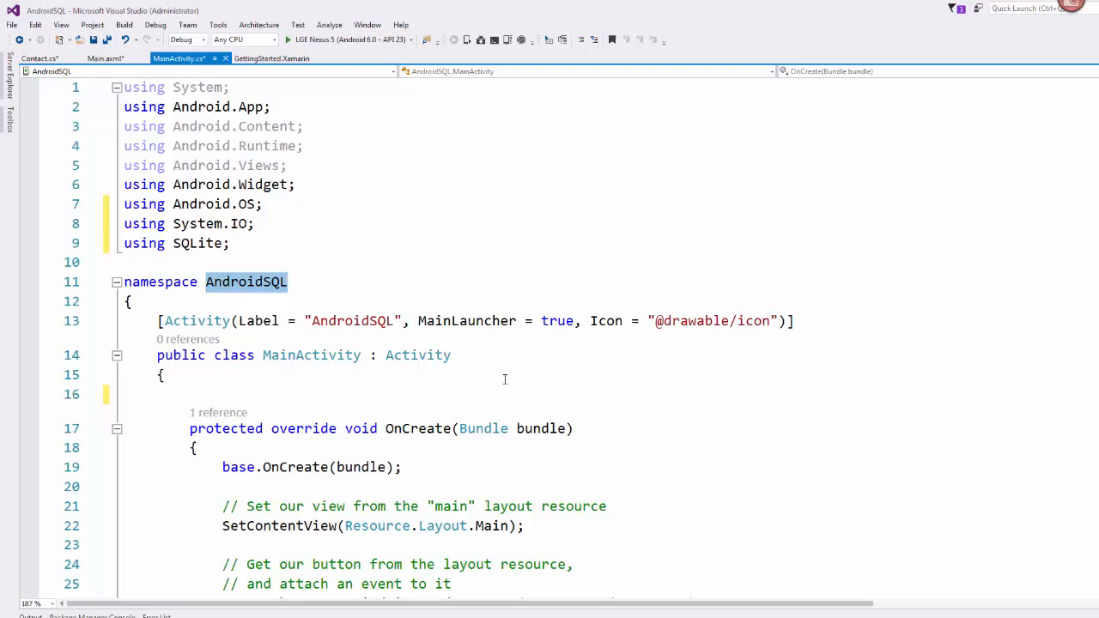
scroll("down", 3)
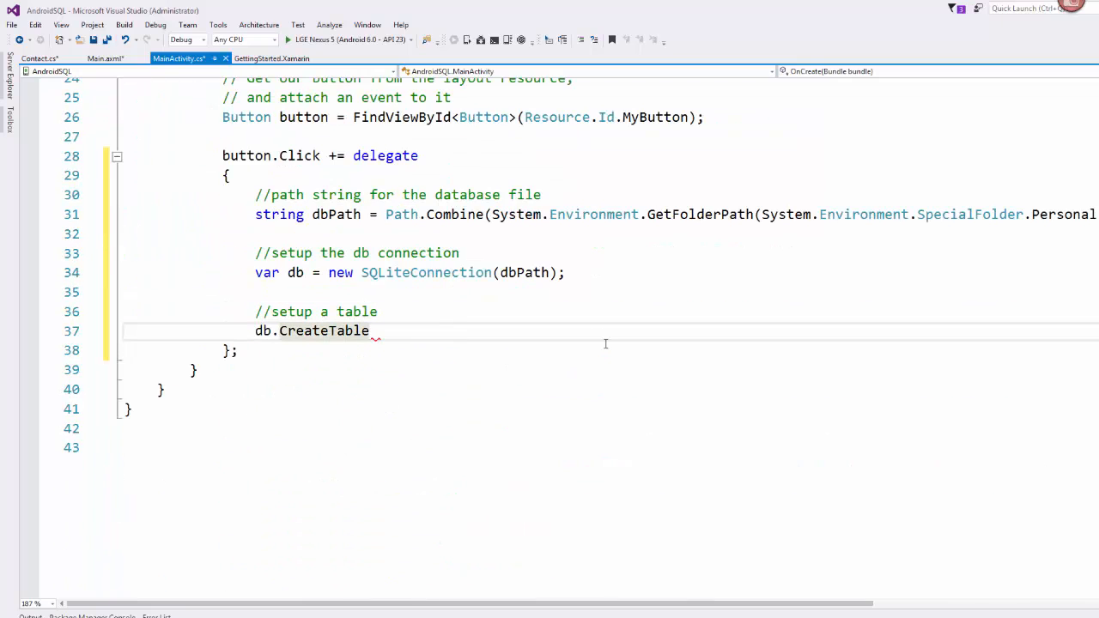
Complete the call as db.CreateTable<Contact>(); after checking the Contact class
type("<Con>")
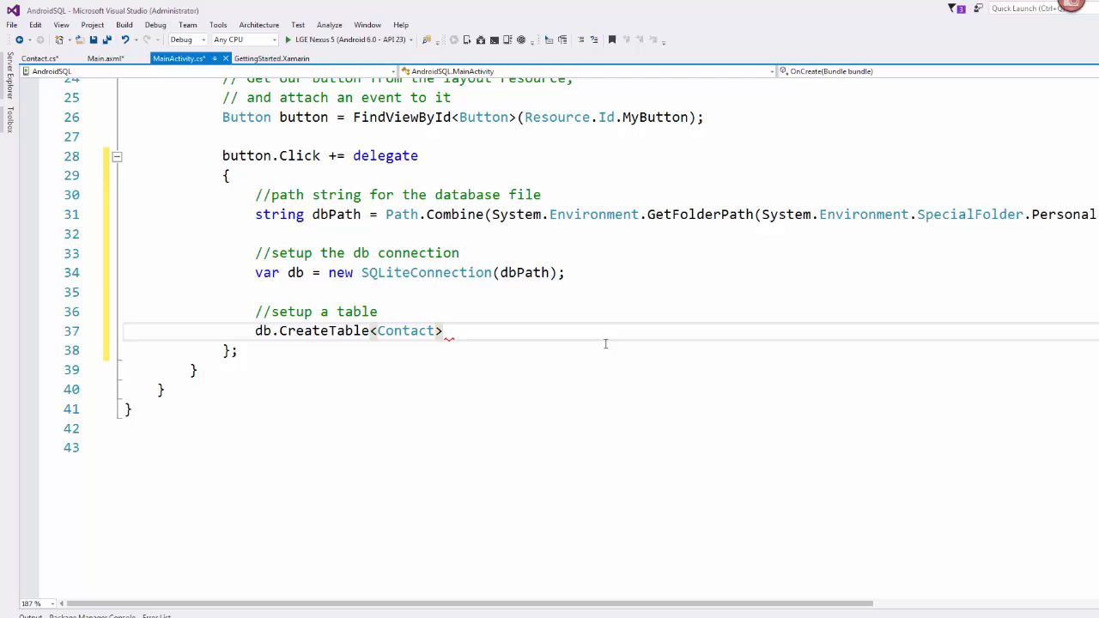
type("();")
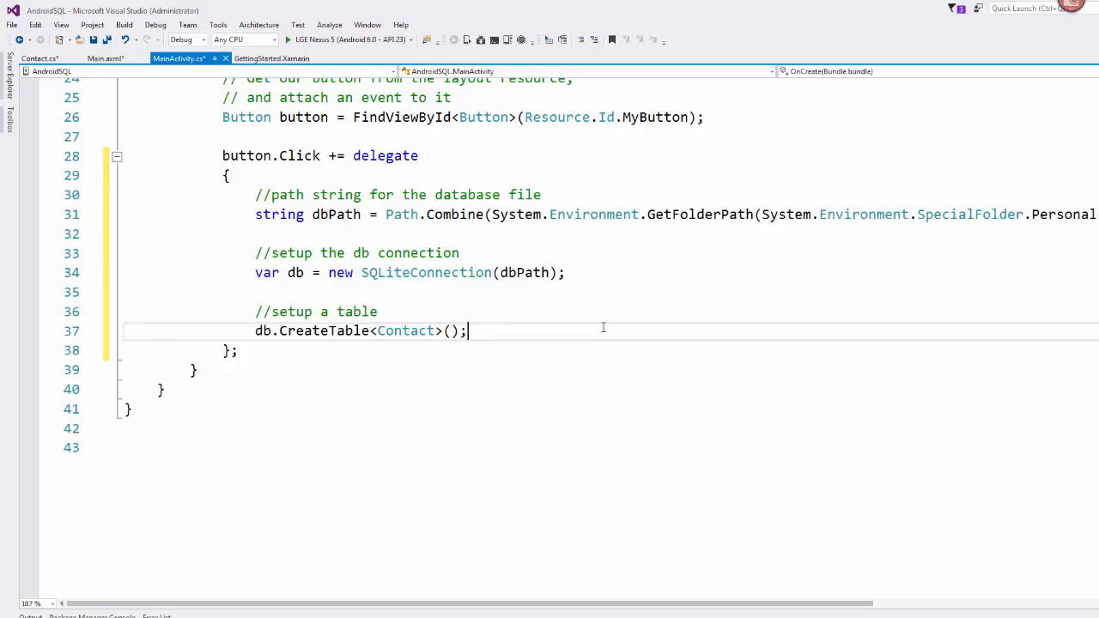
mouse_move(85, 80)
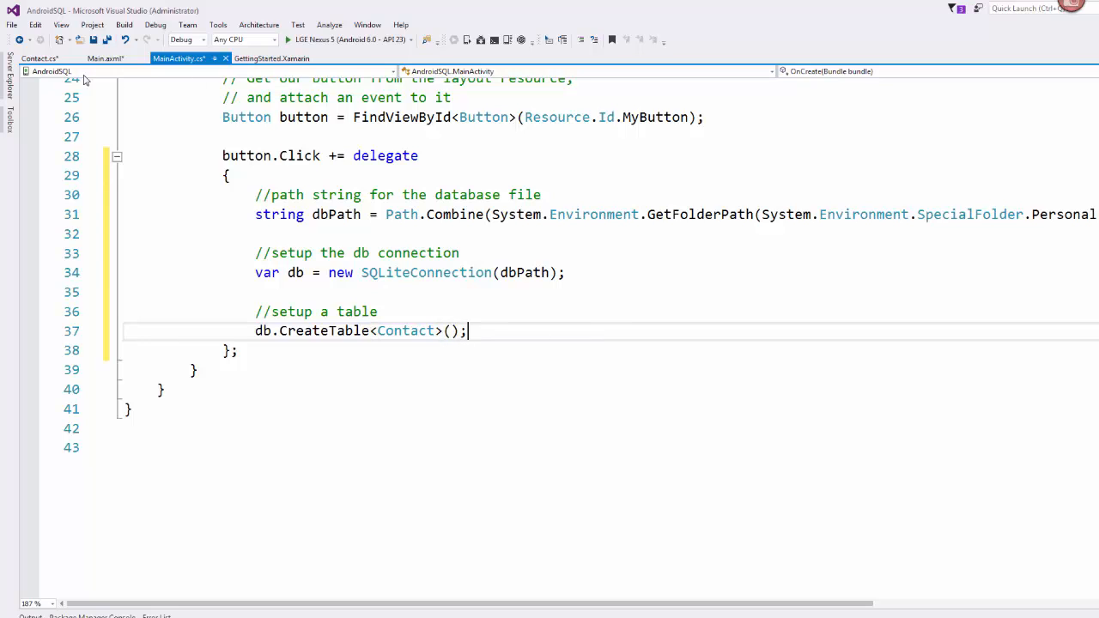
left_click(39, 58)
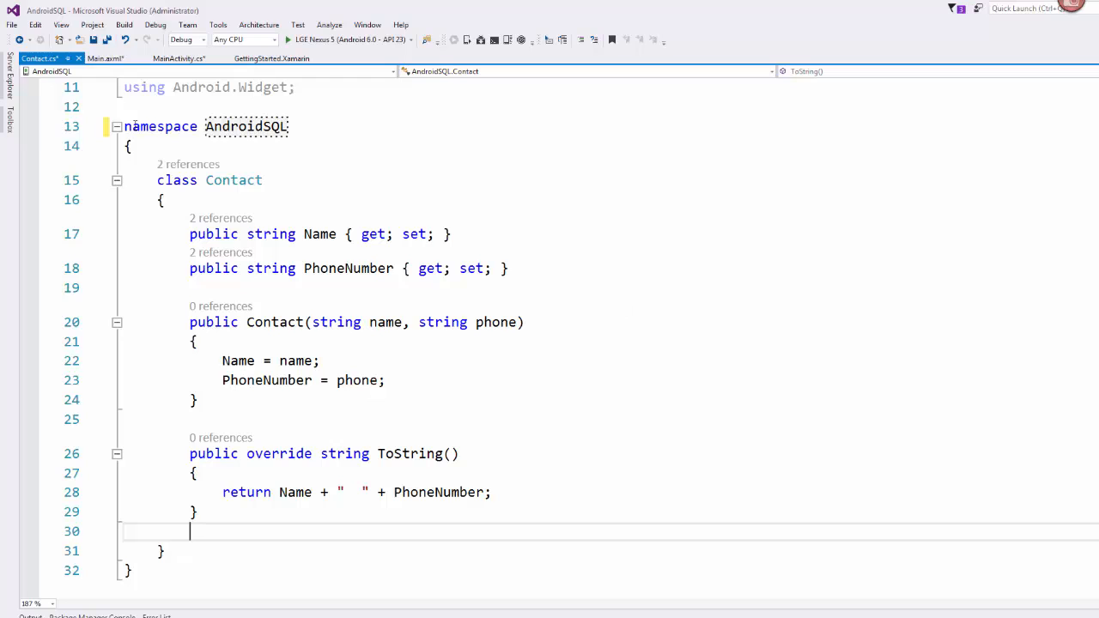
left_click(176, 58)
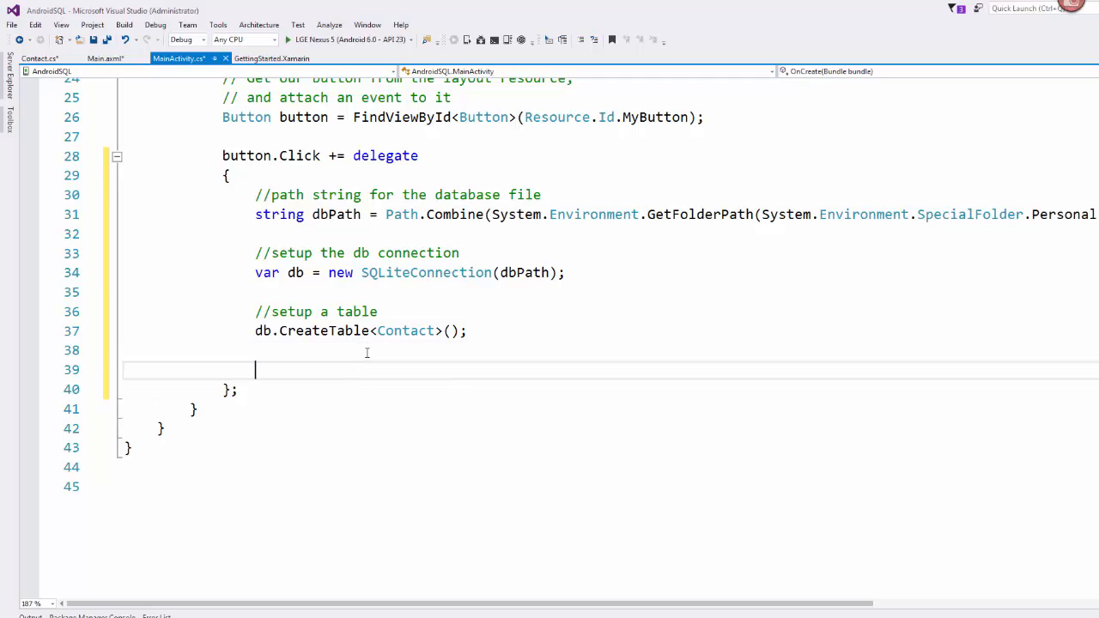
type("//create a new")
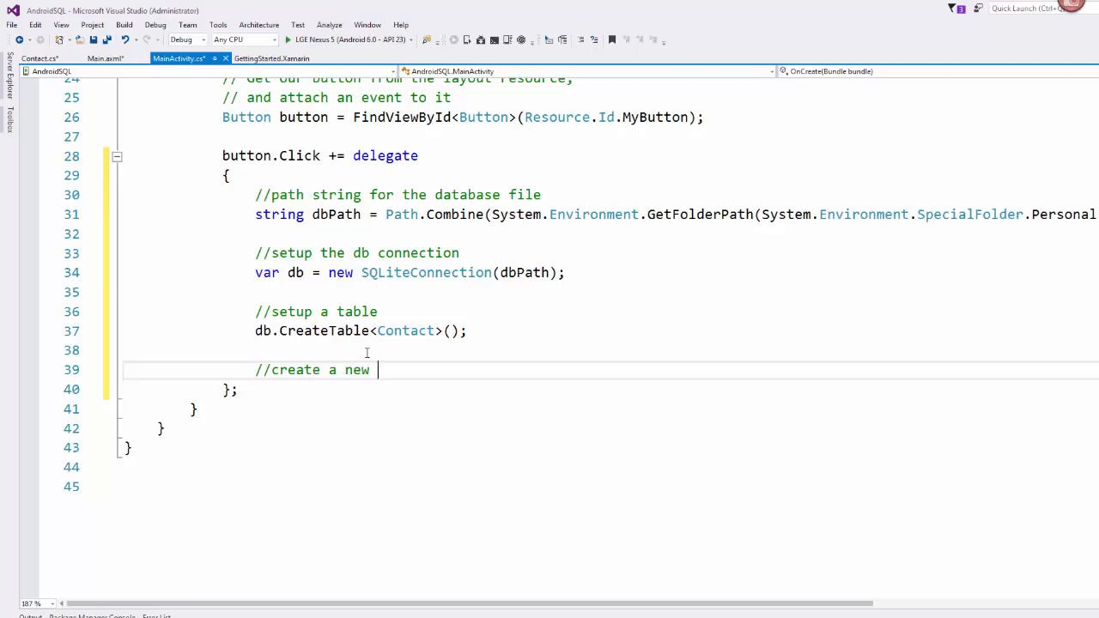
type("contact object")
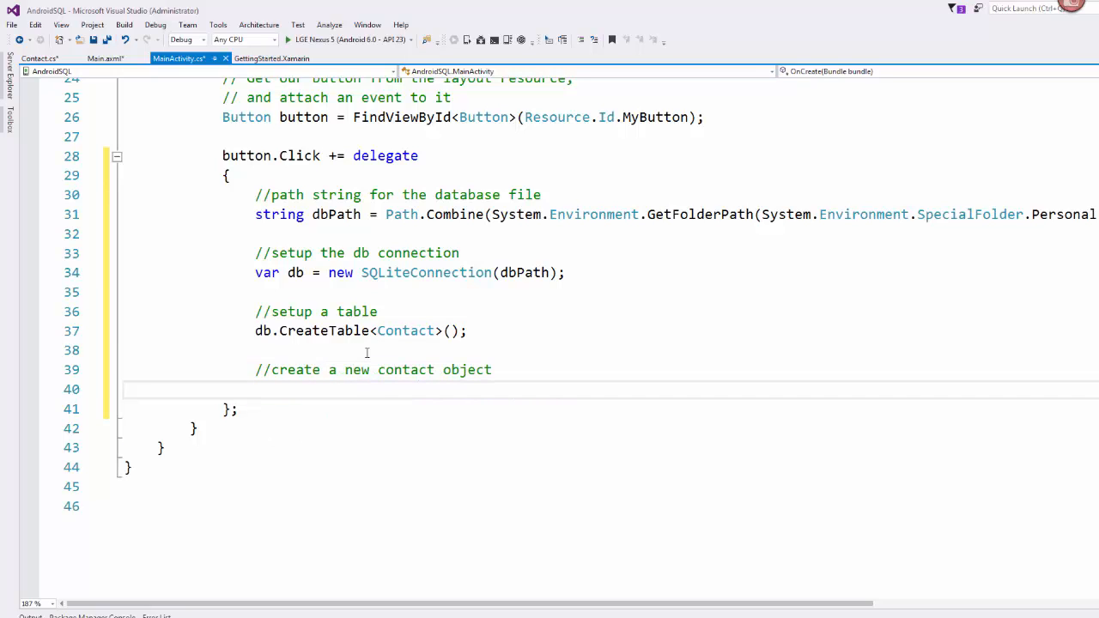
left_click(255, 389)
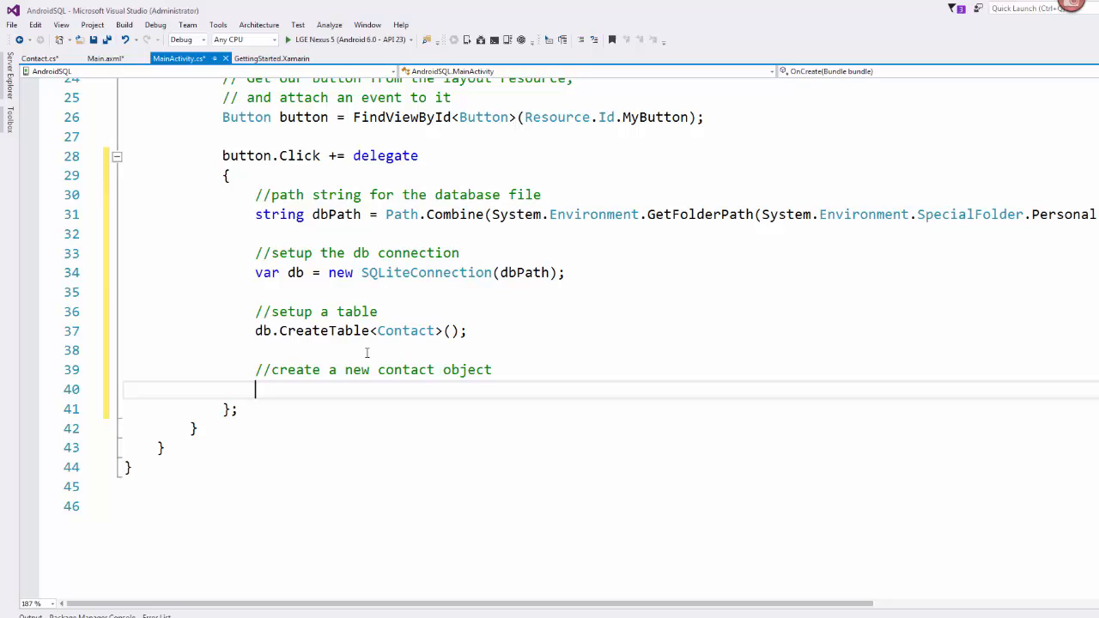
type("Contact")
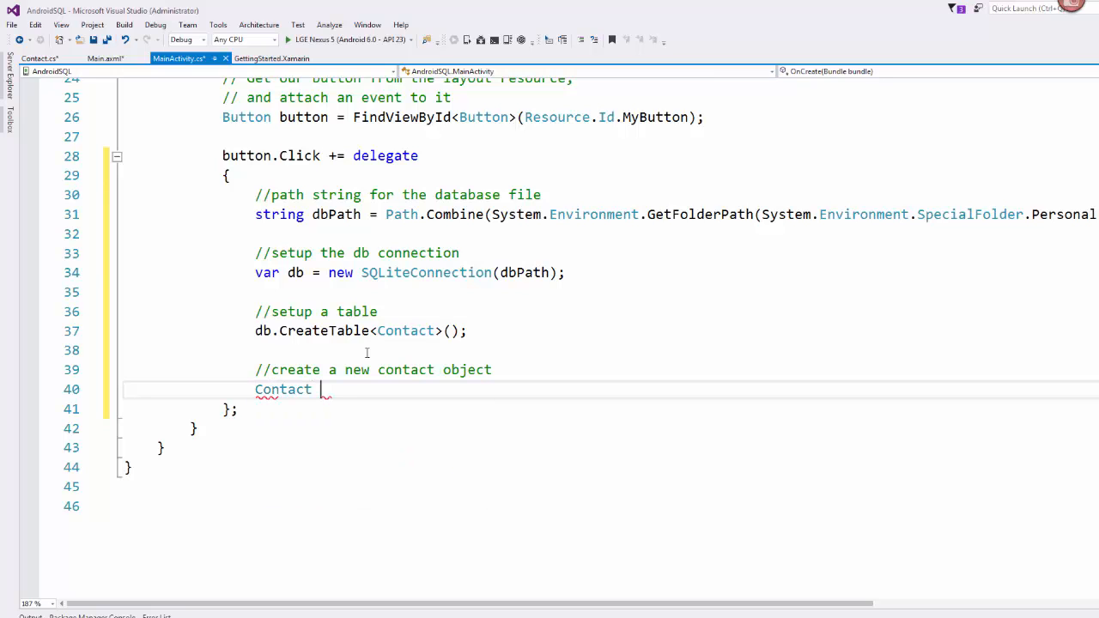
type("myContact = new Contact(\"")
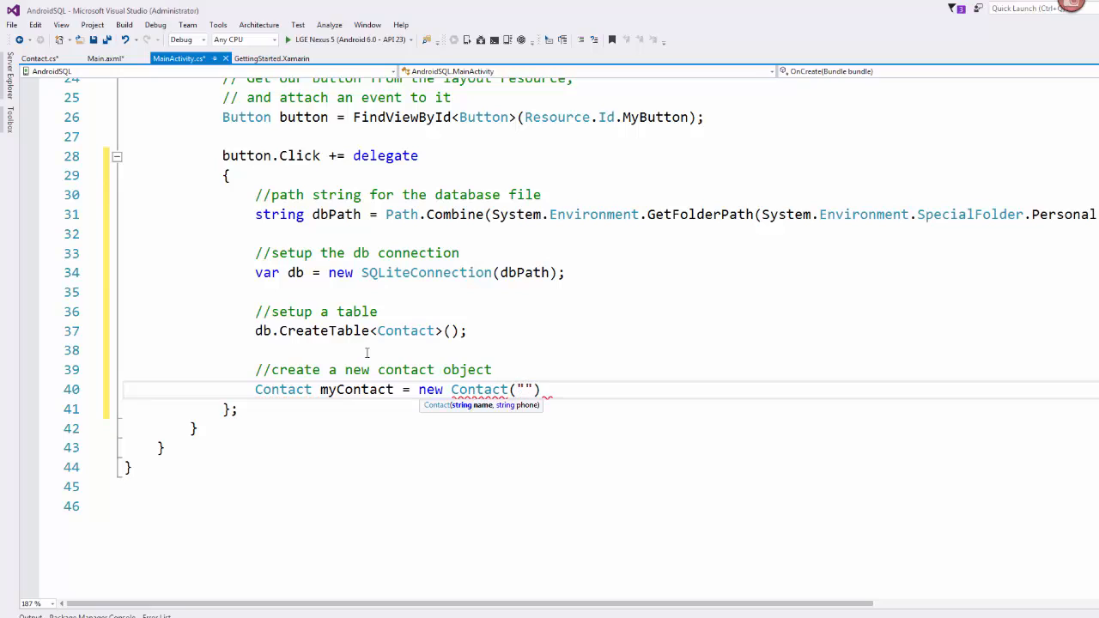
type("Tiffany")
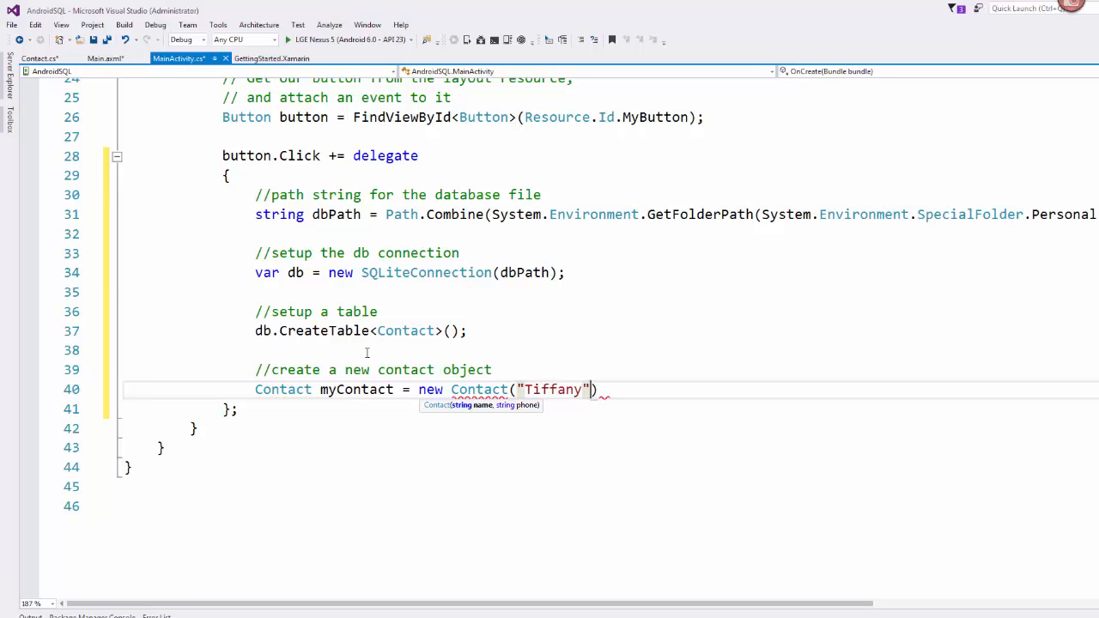
type(", \"55\"")
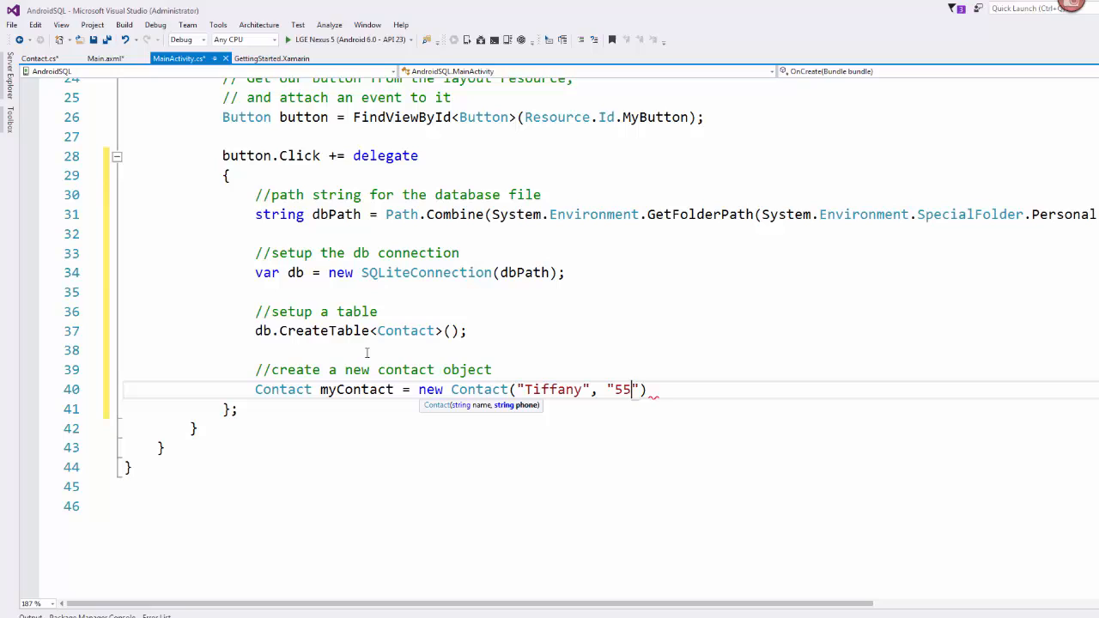
type("5-555-5555")
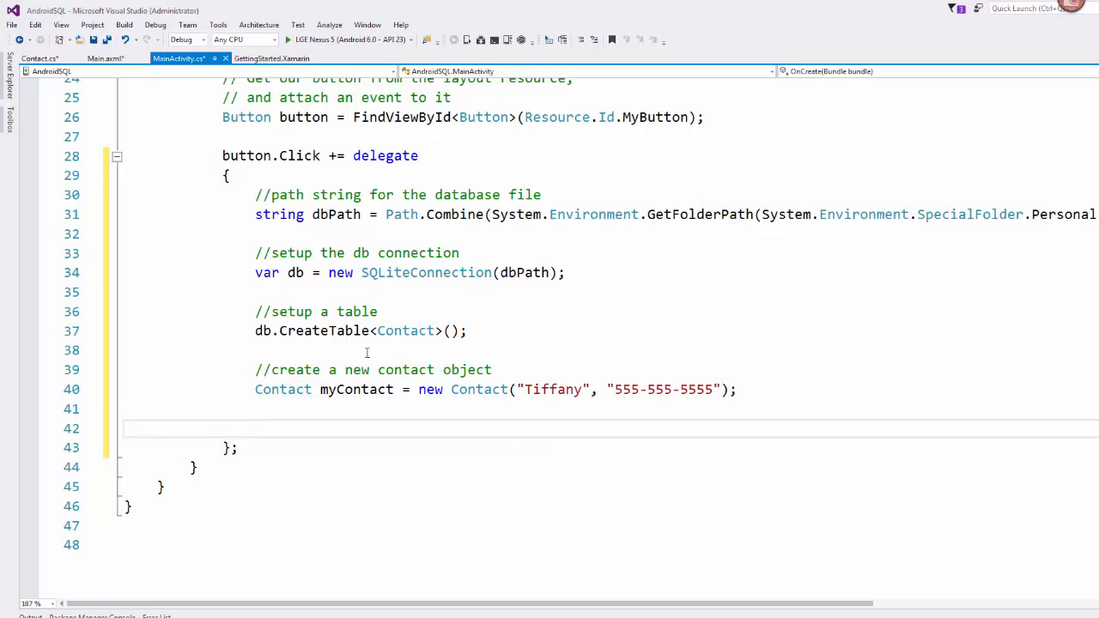
type("//")
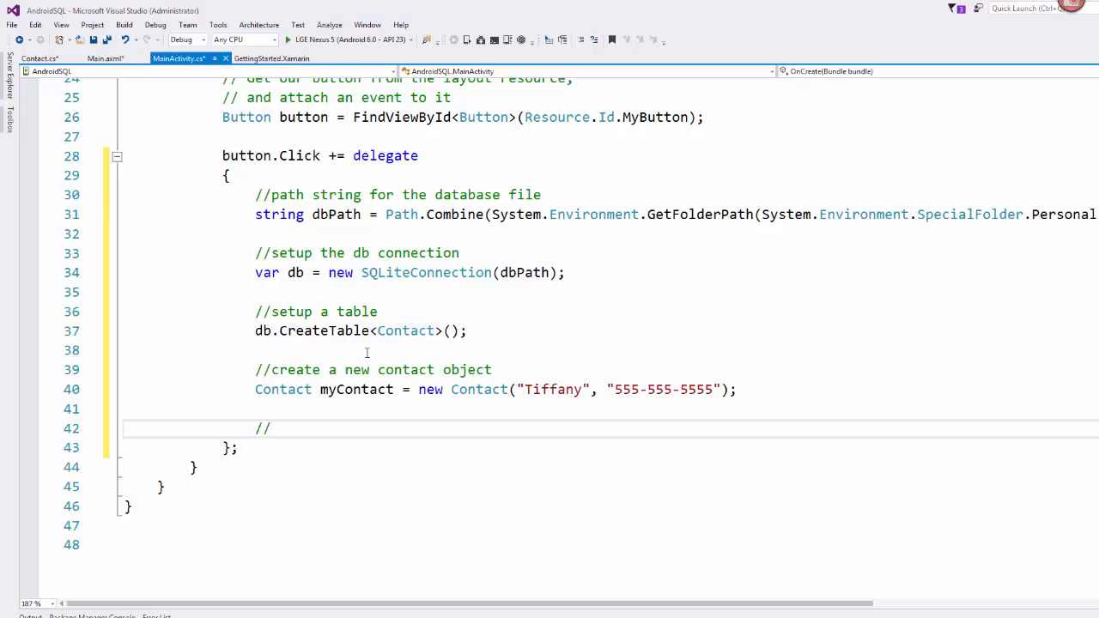
Add a '//store the object into the table' comment followed by db.Insert(myContact);
type("store the")
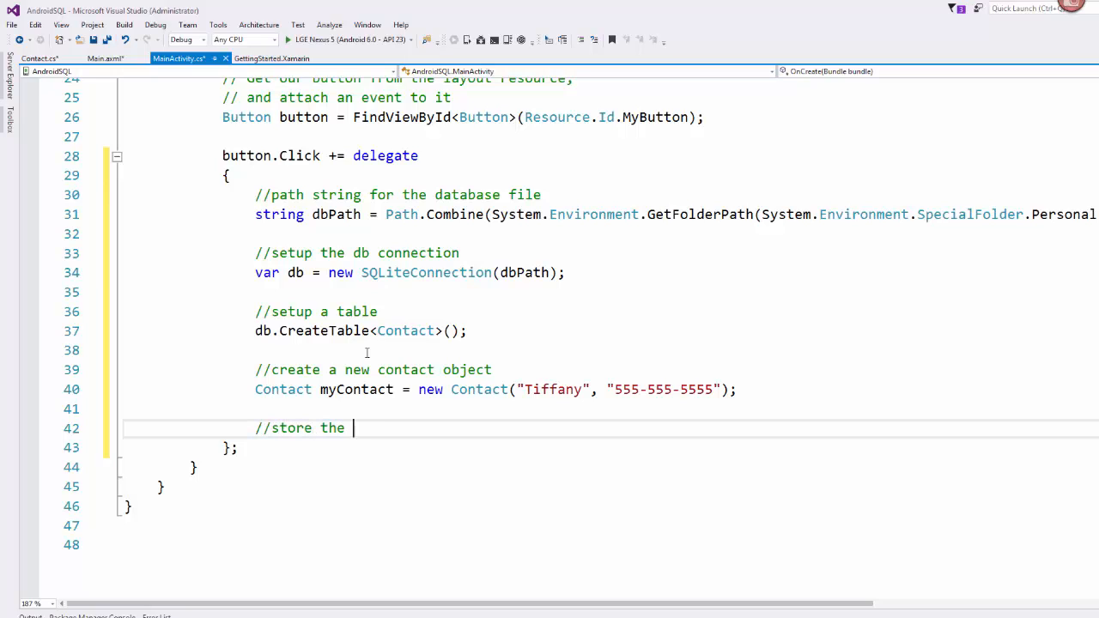
type("object into the tab")
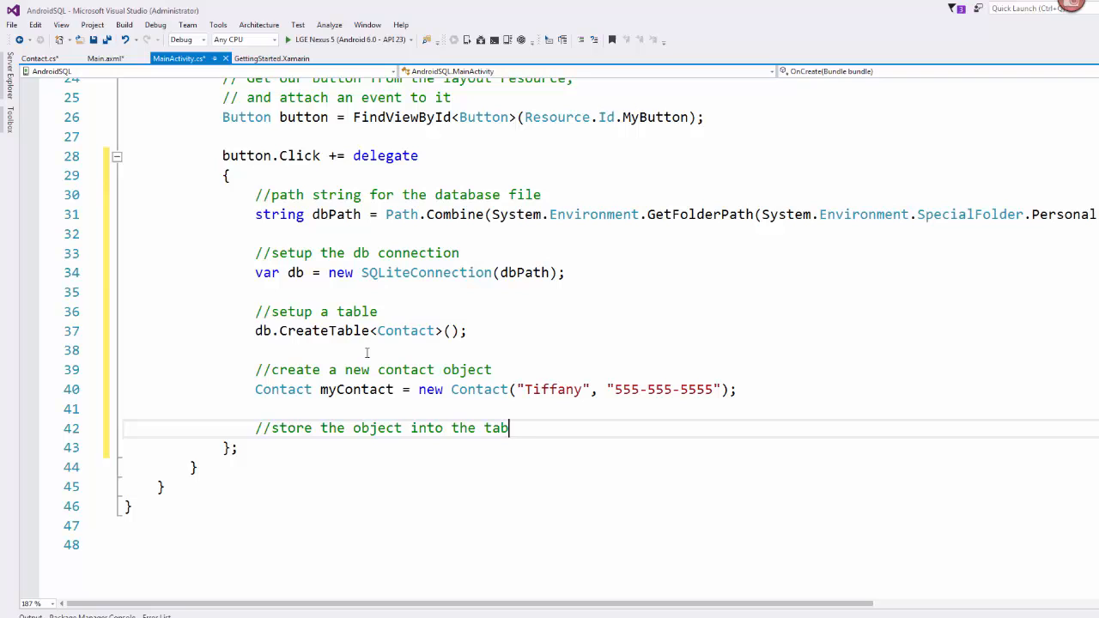
type("le")
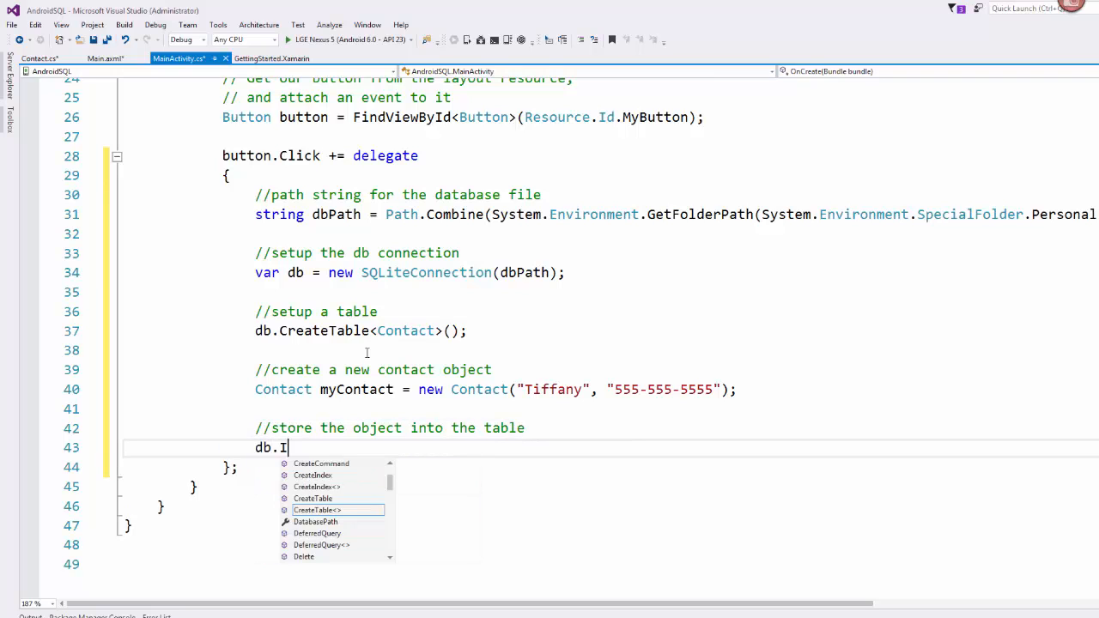
type("nsert()")
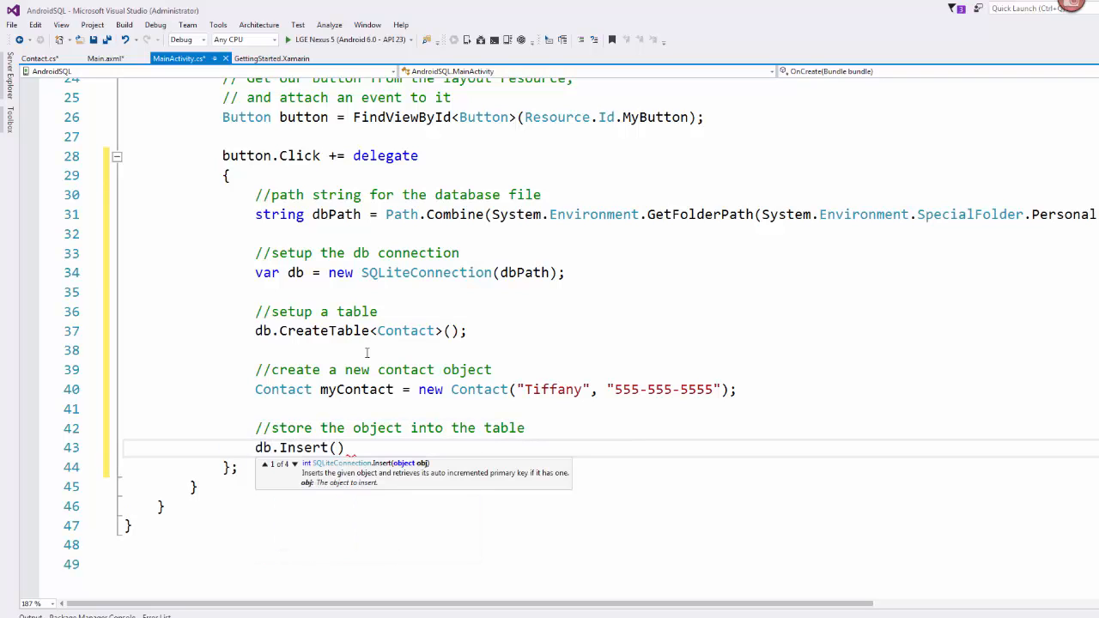
type("myContact")
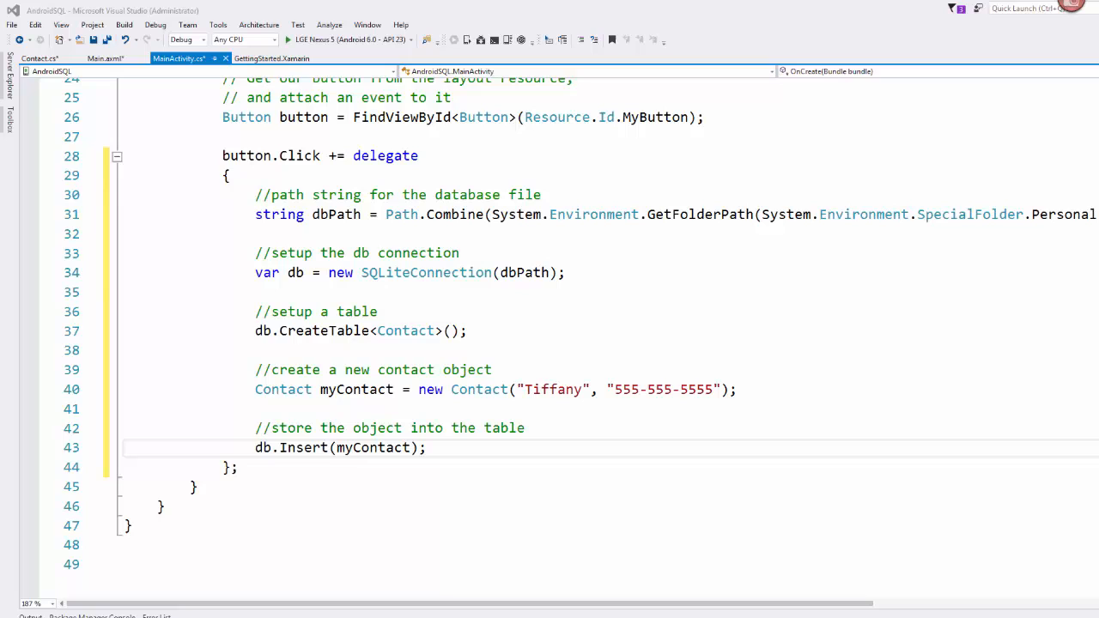
mouse_move(794, 444)
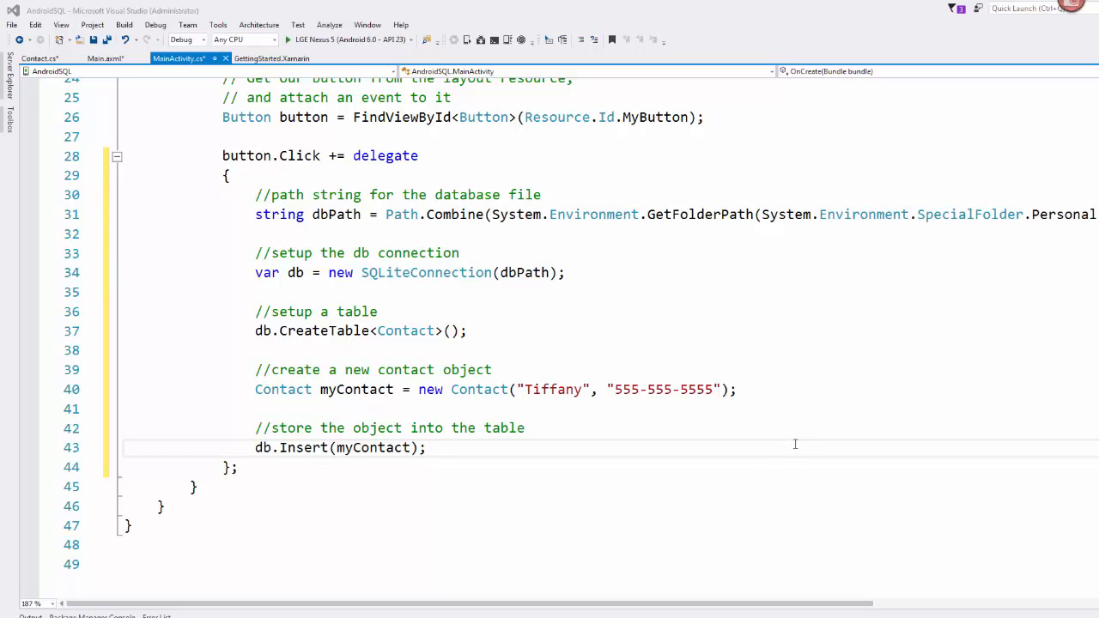
mouse_move(756, 426)
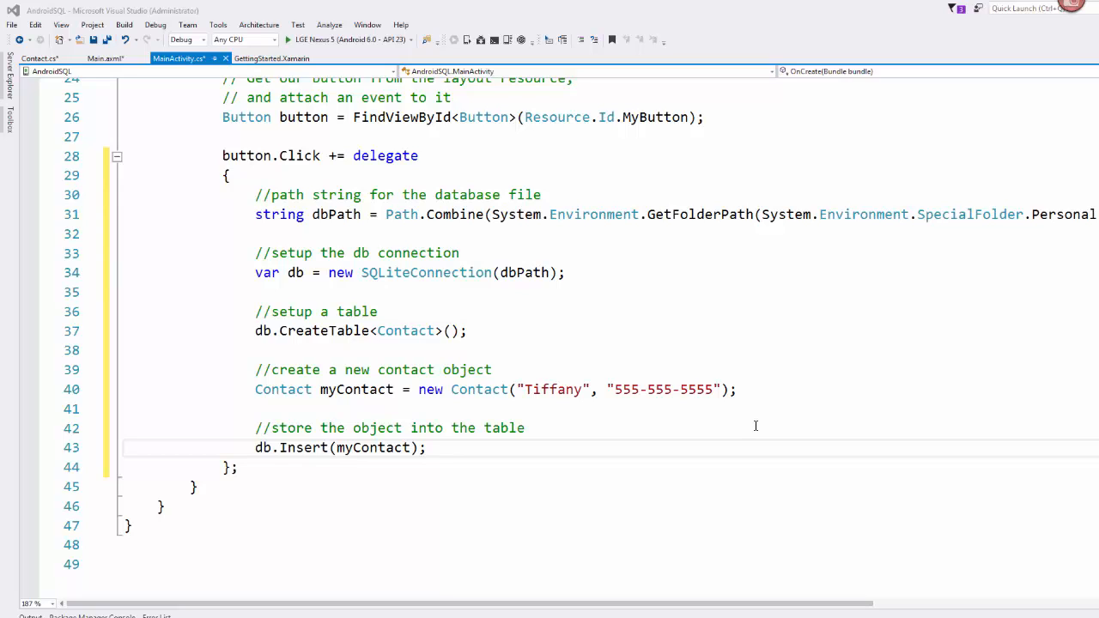
mouse_move(647, 469)
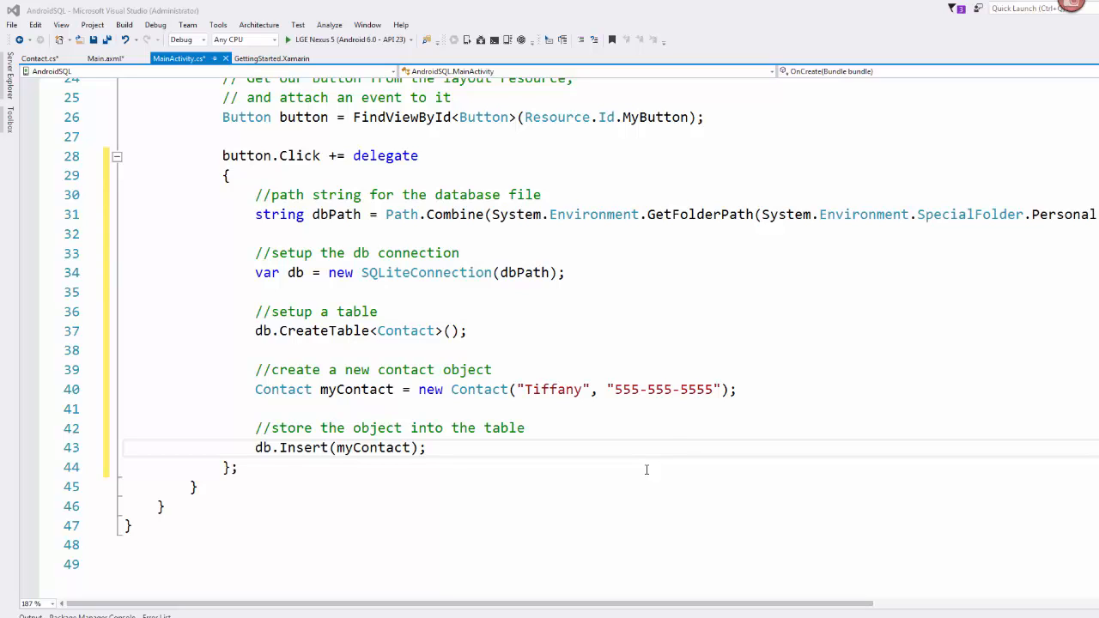
mouse_move(517, 463)
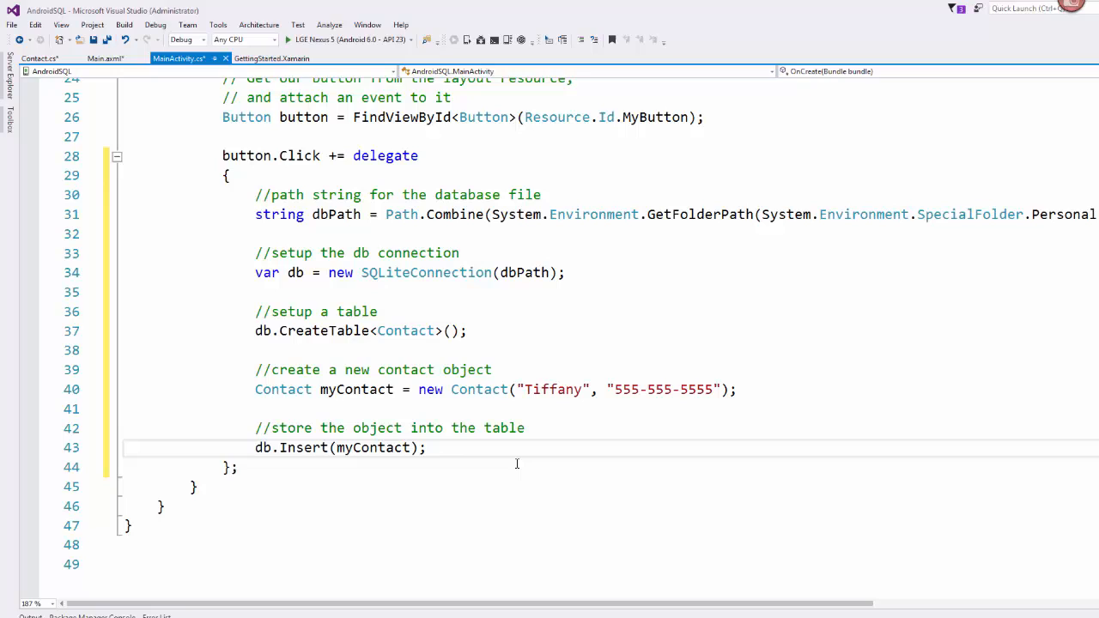
mouse_move(530, 433)
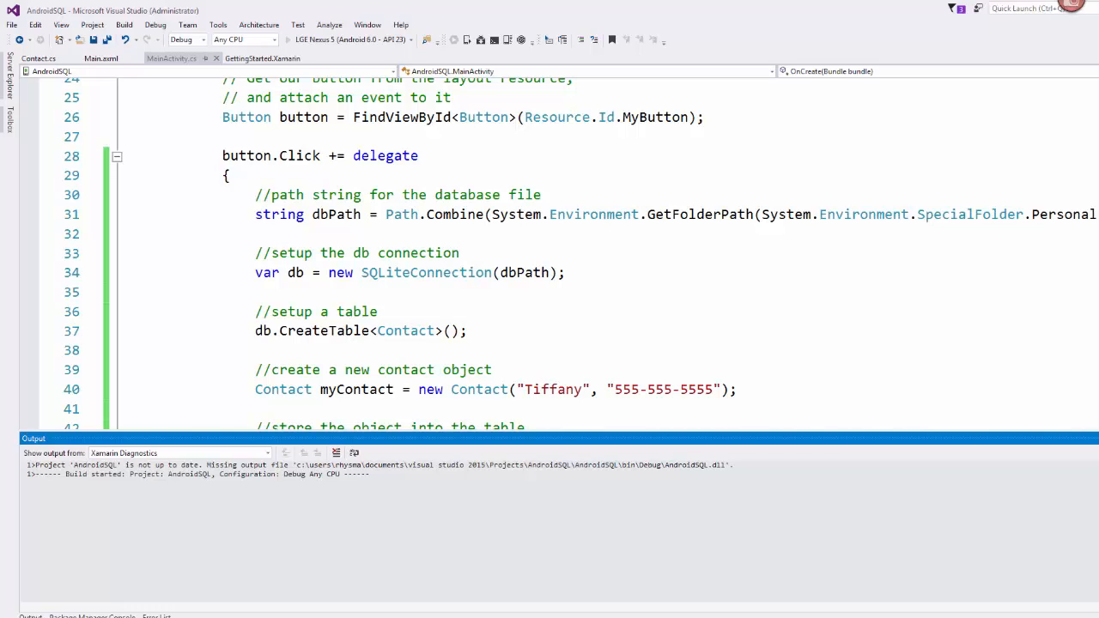
Build AndroidSQL and launch it in the debugger on the LGE Nexus 5 device
left_click(335, 39)
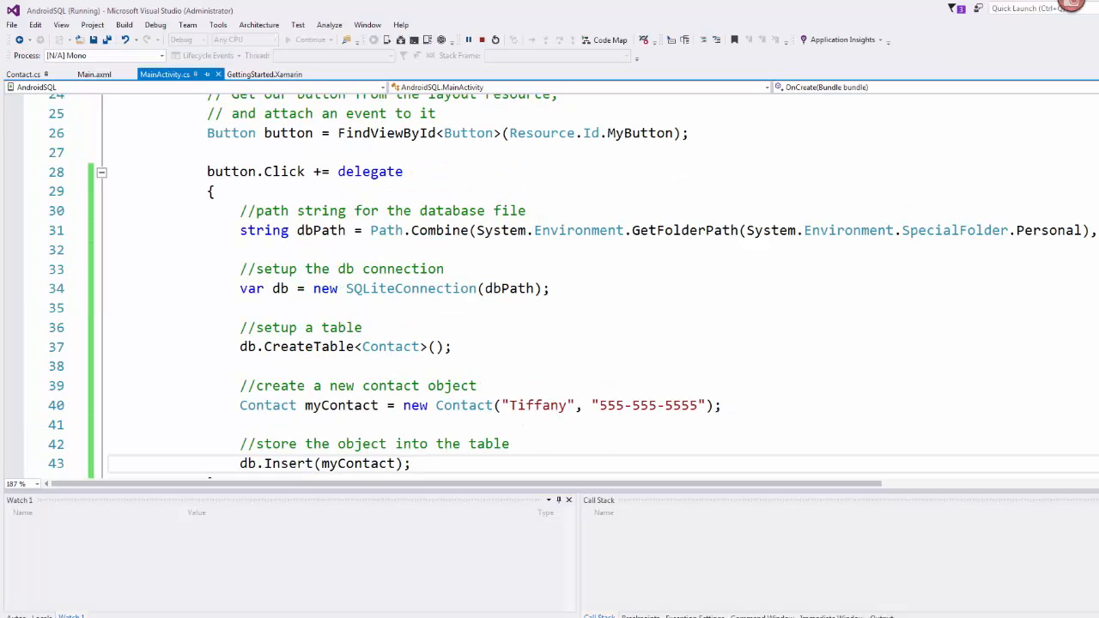